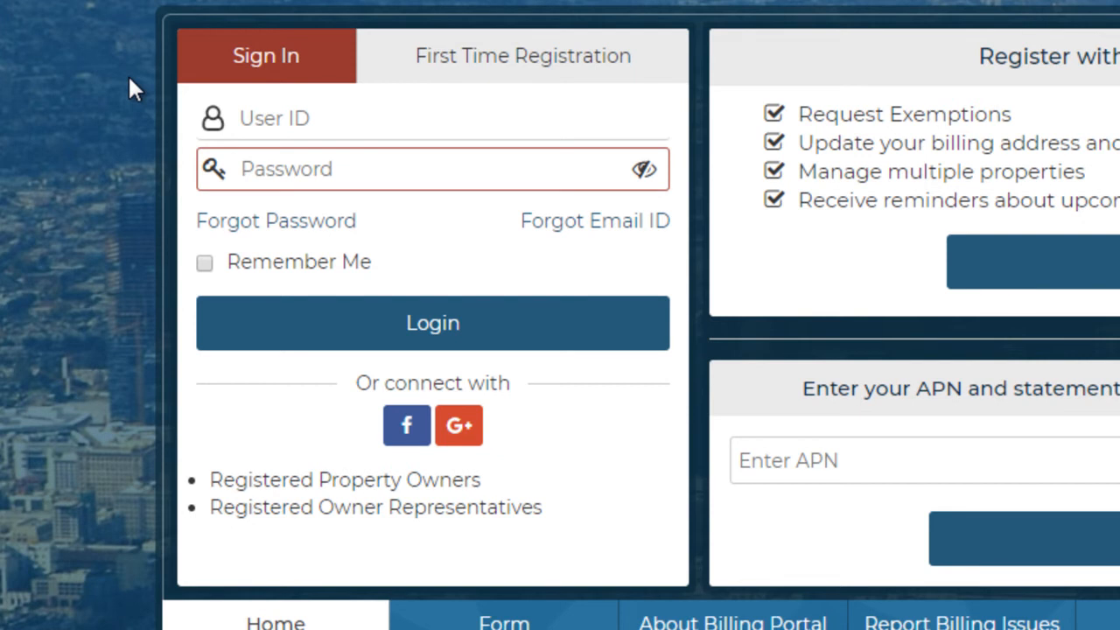
{"action": "mouse_move", "coordinate": [406, 426]}
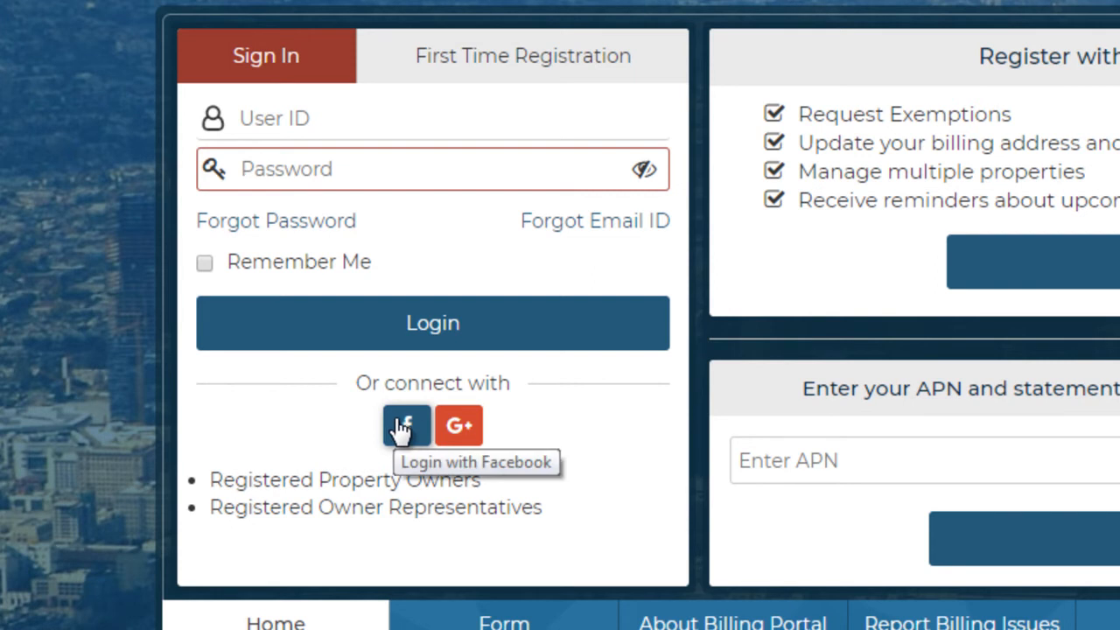
{"action": "mouse_move", "coordinate": [458, 425]}
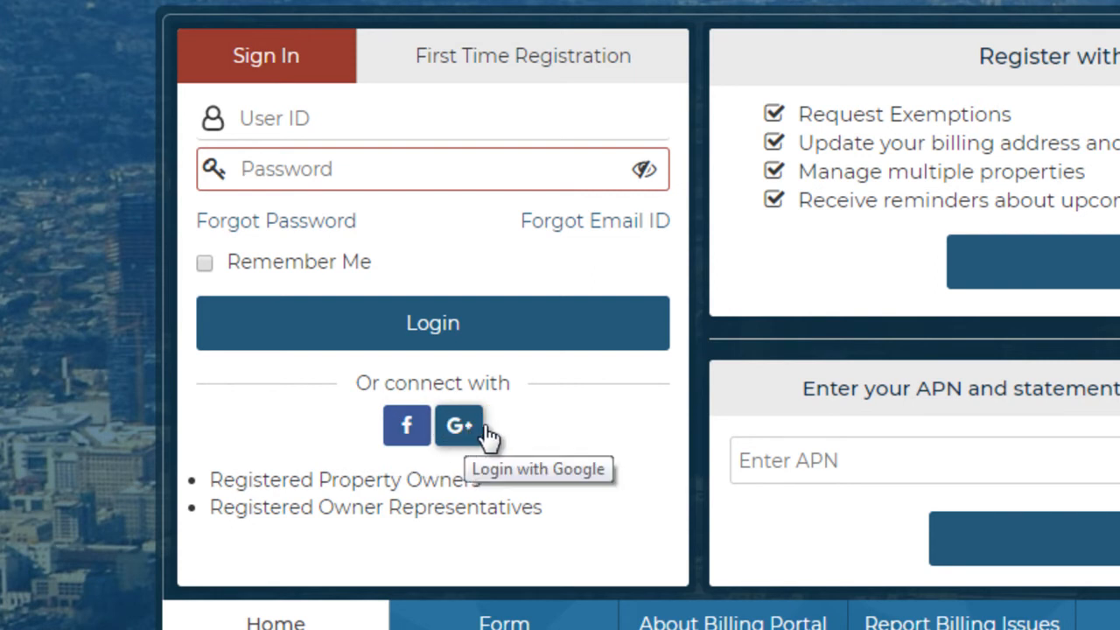
{"action": "mouse_move", "coordinate": [573, 438]}
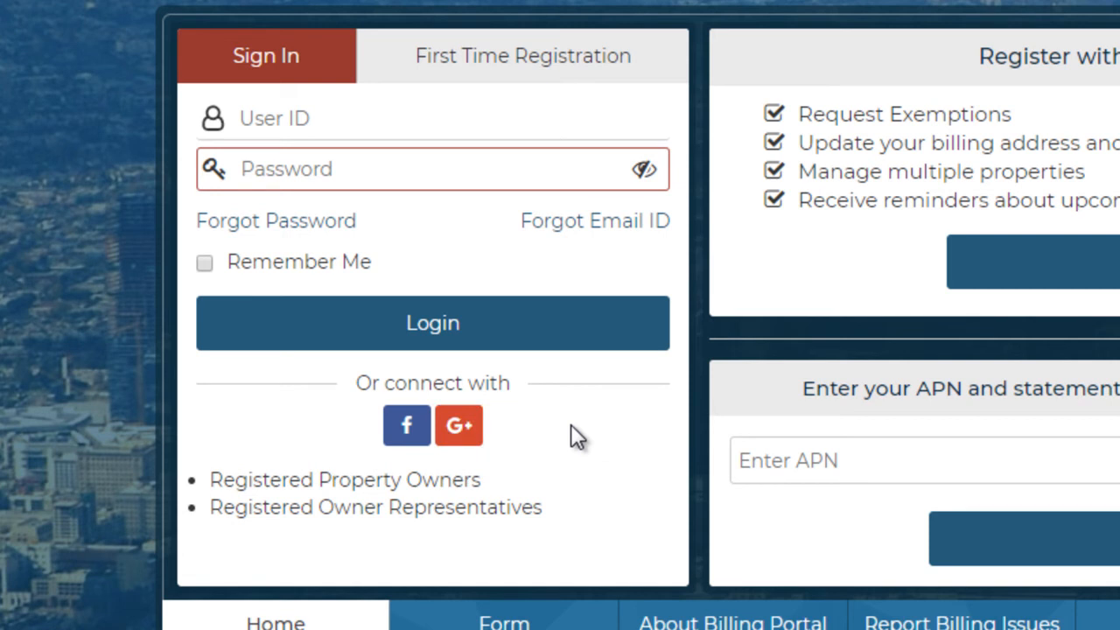
Step: Switch the portal home page to the First Time Registration form
{"action": "left_click", "coordinate": [522, 55]}
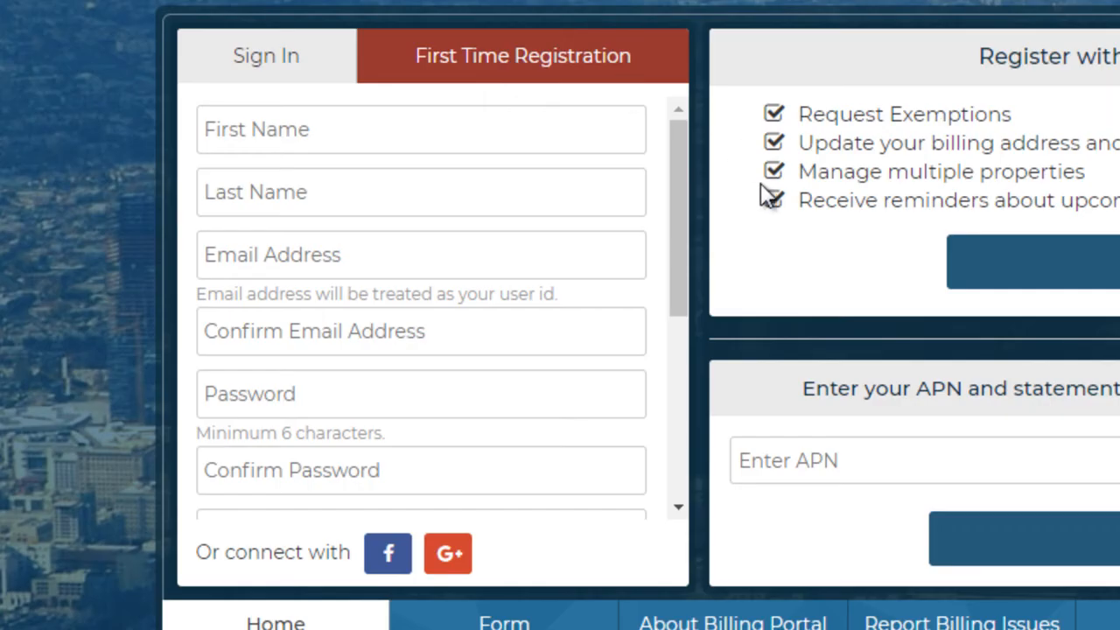
Step: Enter the registrant name Bob Smith on the registration form
{"action": "left_click", "coordinate": [420, 128]}
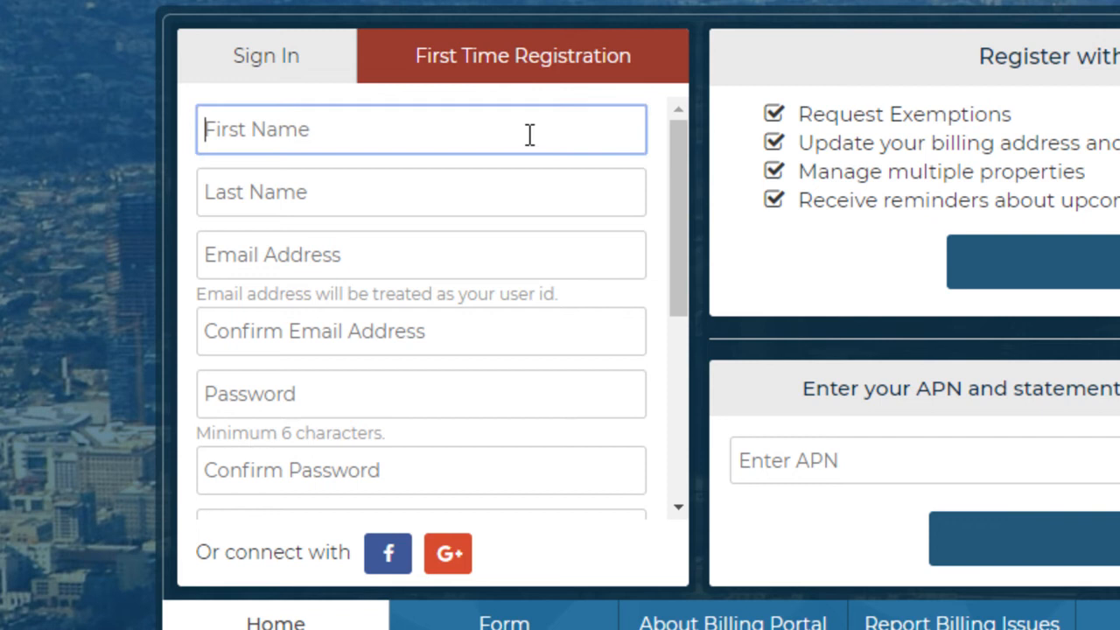
{"action": "mouse_move", "coordinate": [745, 173]}
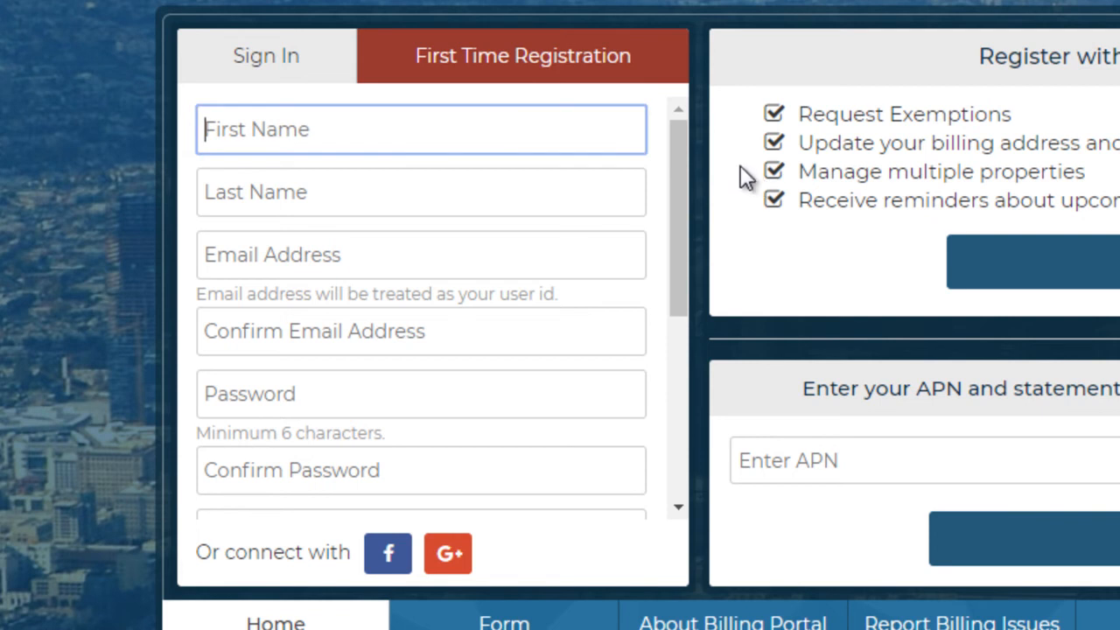
{"action": "type", "text": "Bob"}
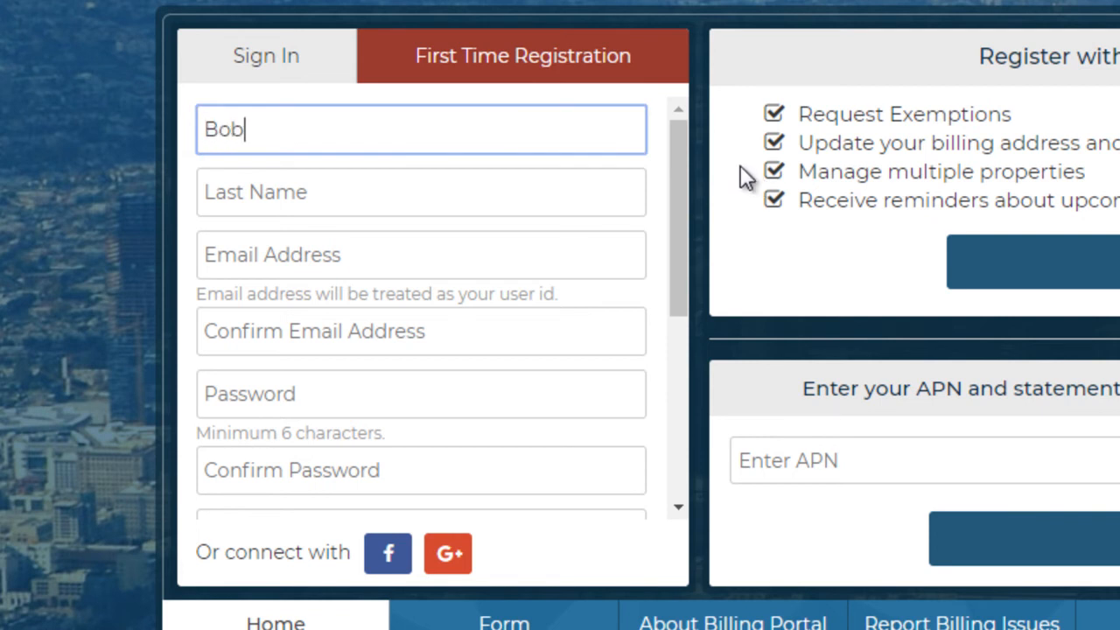
{"action": "type", "text": "Sm"}
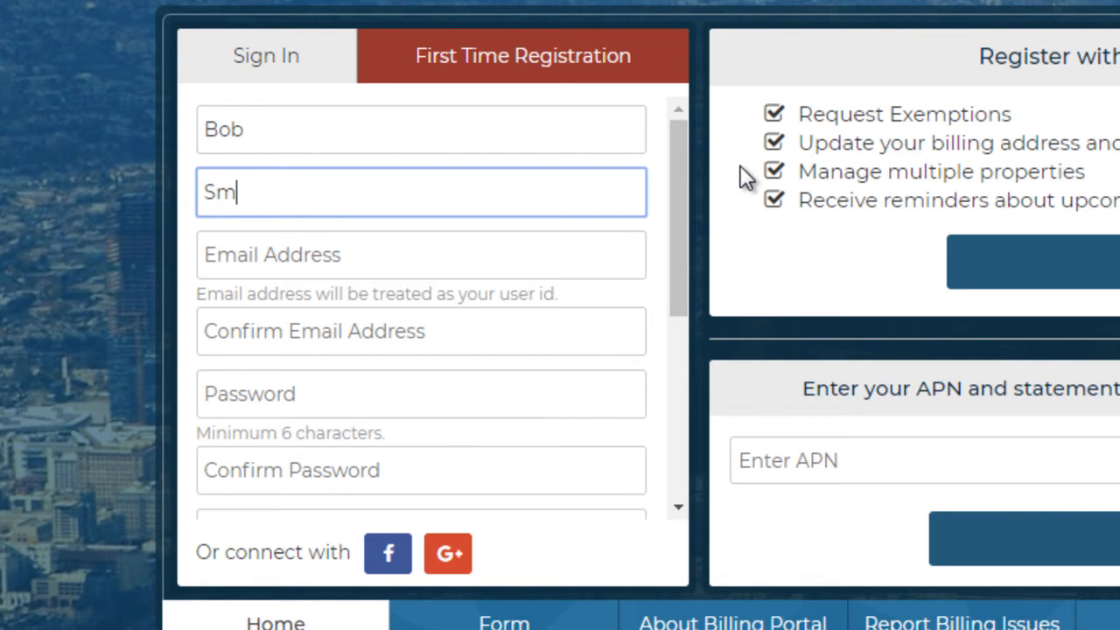
{"action": "type", "text": "ith"}
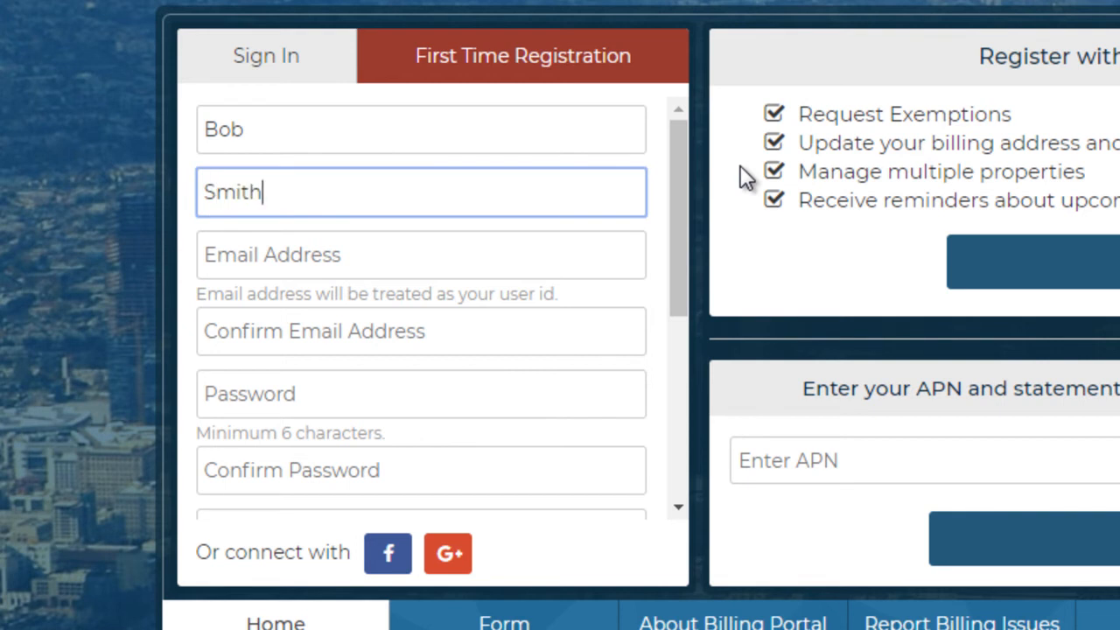
{"action": "left_click", "coordinate": [420, 248]}
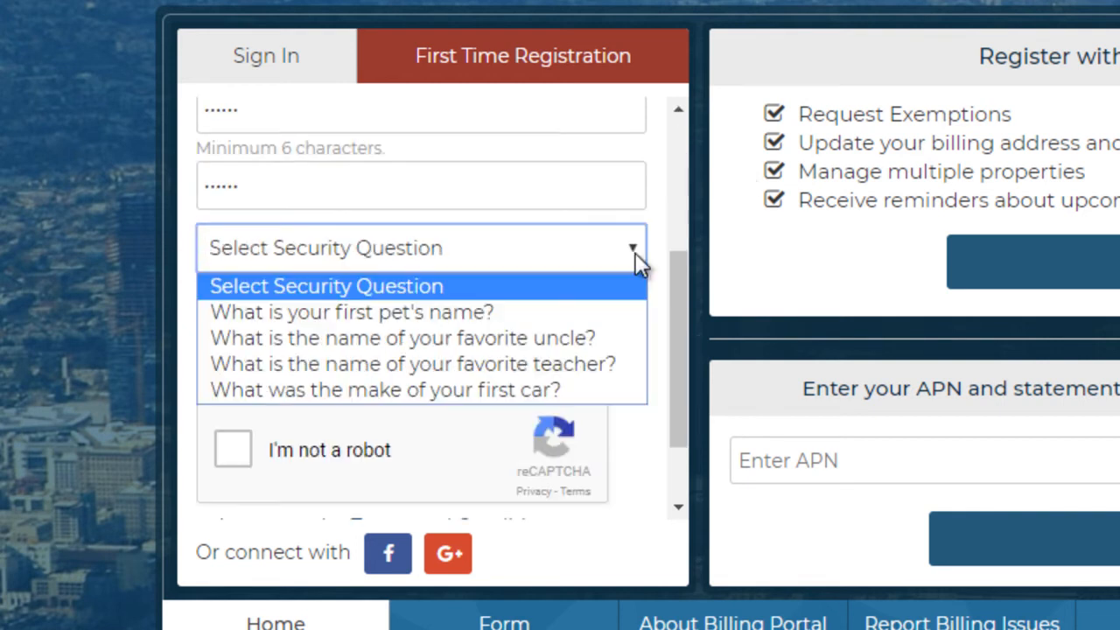
{"action": "mouse_move", "coordinate": [351, 311]}
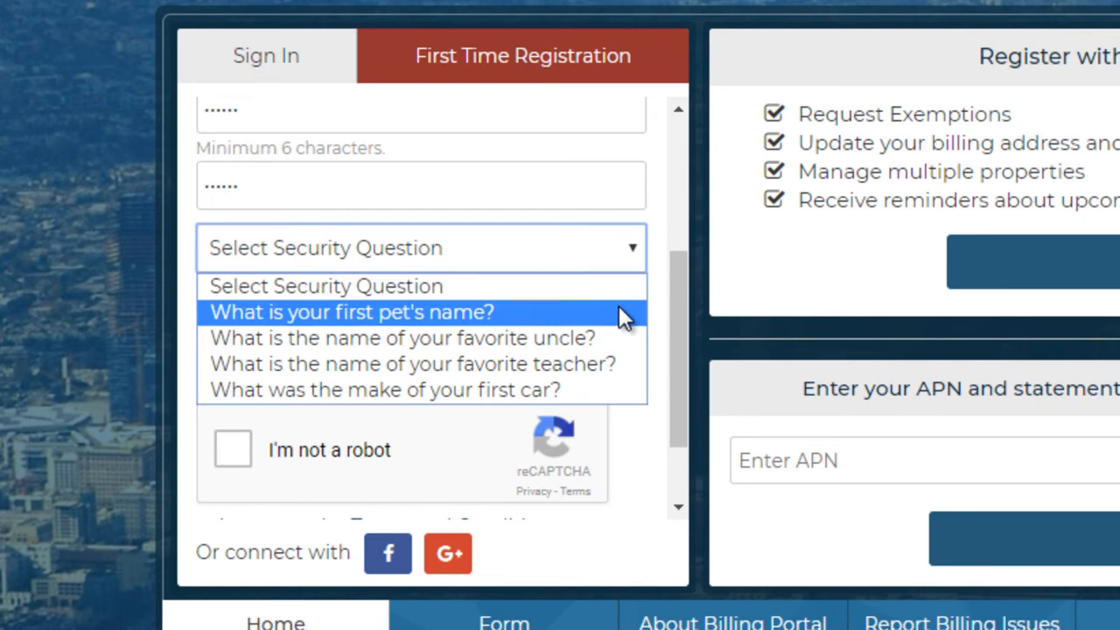
{"action": "left_click", "coordinate": [381, 390]}
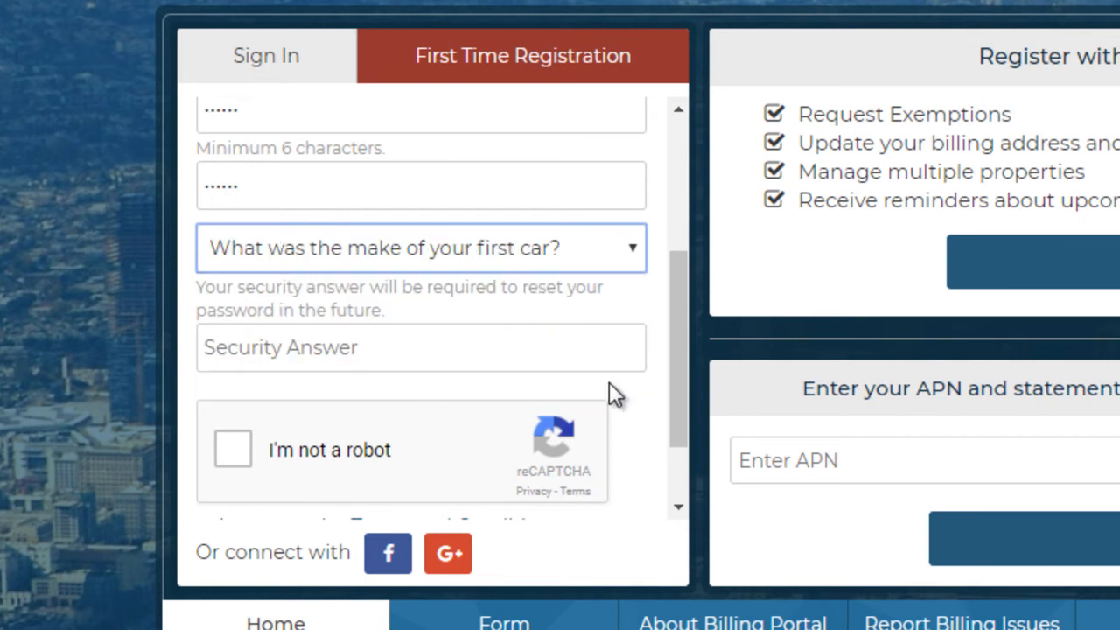
{"action": "left_click", "coordinate": [420, 347]}
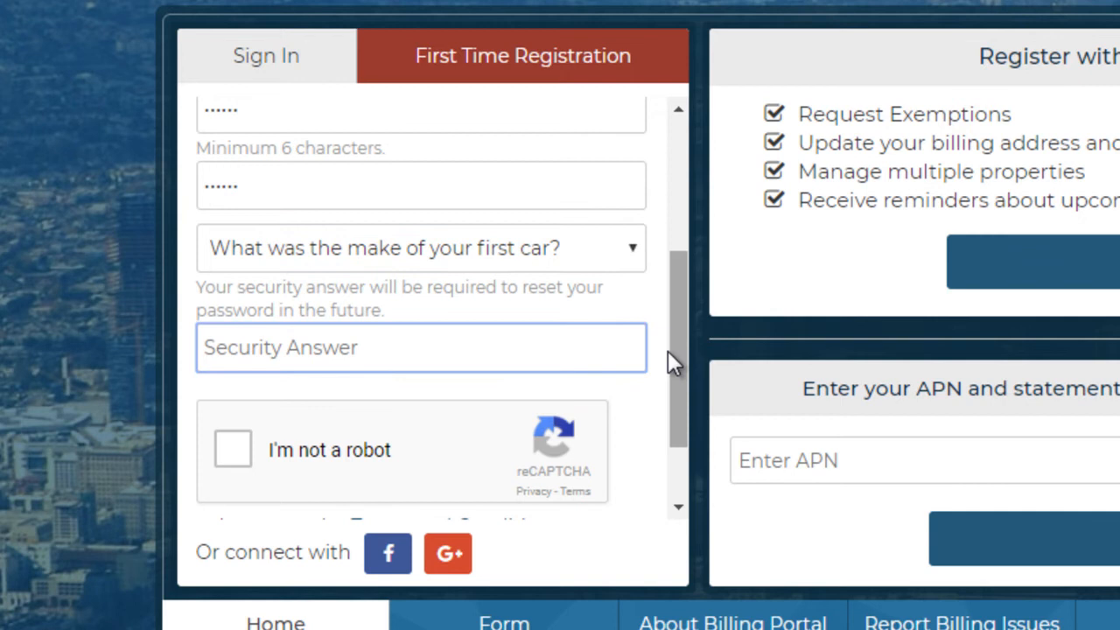
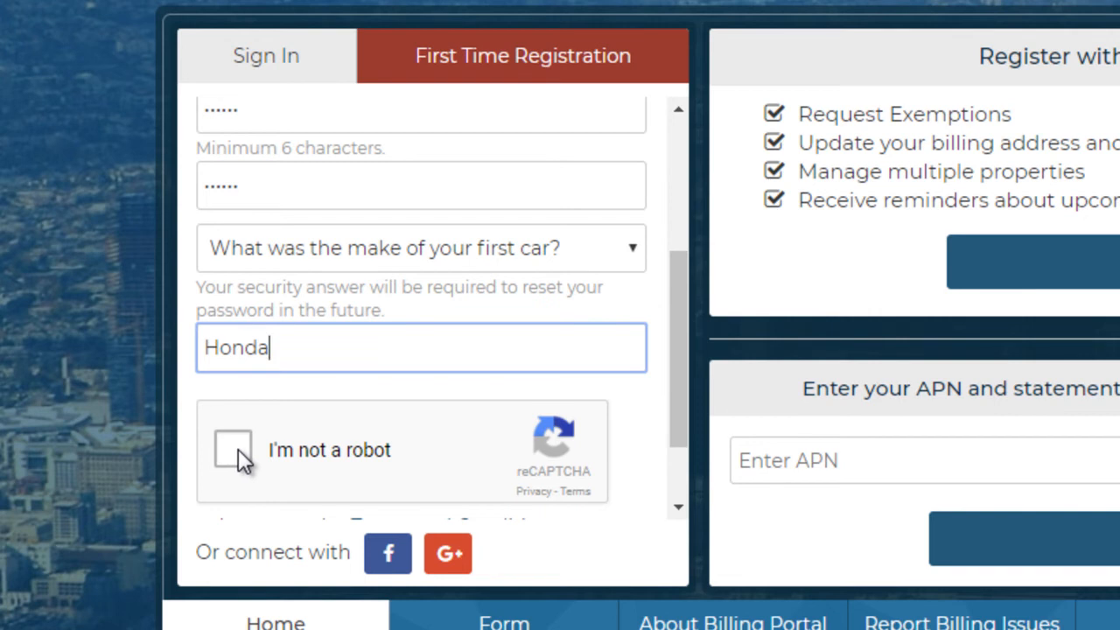
{"action": "left_click", "coordinate": [233, 449]}
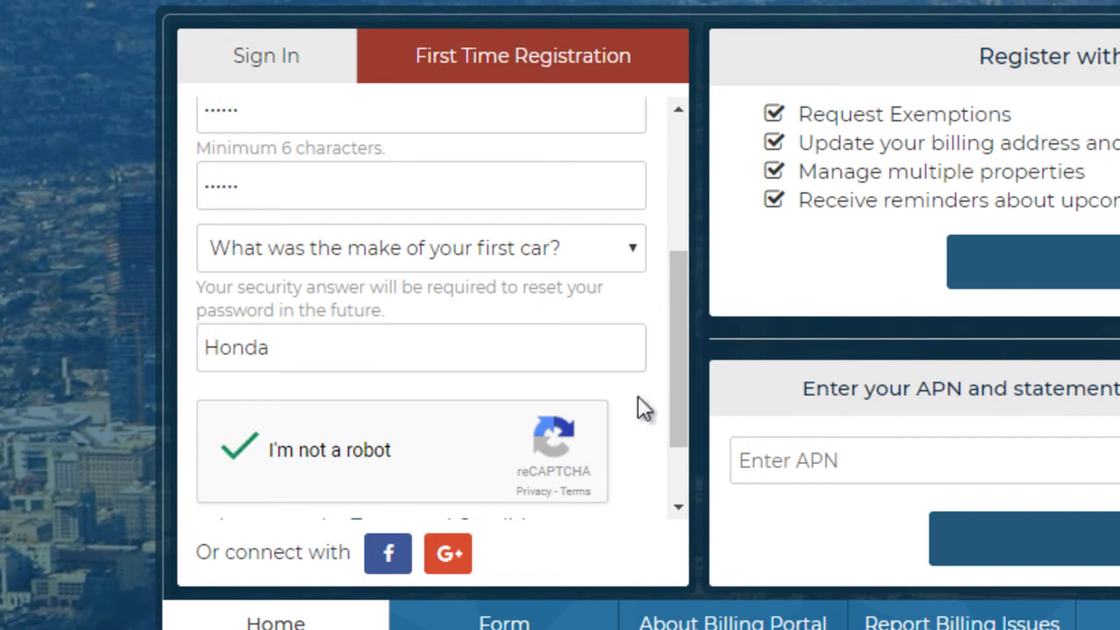
{"action": "mouse_move", "coordinate": [679, 394]}
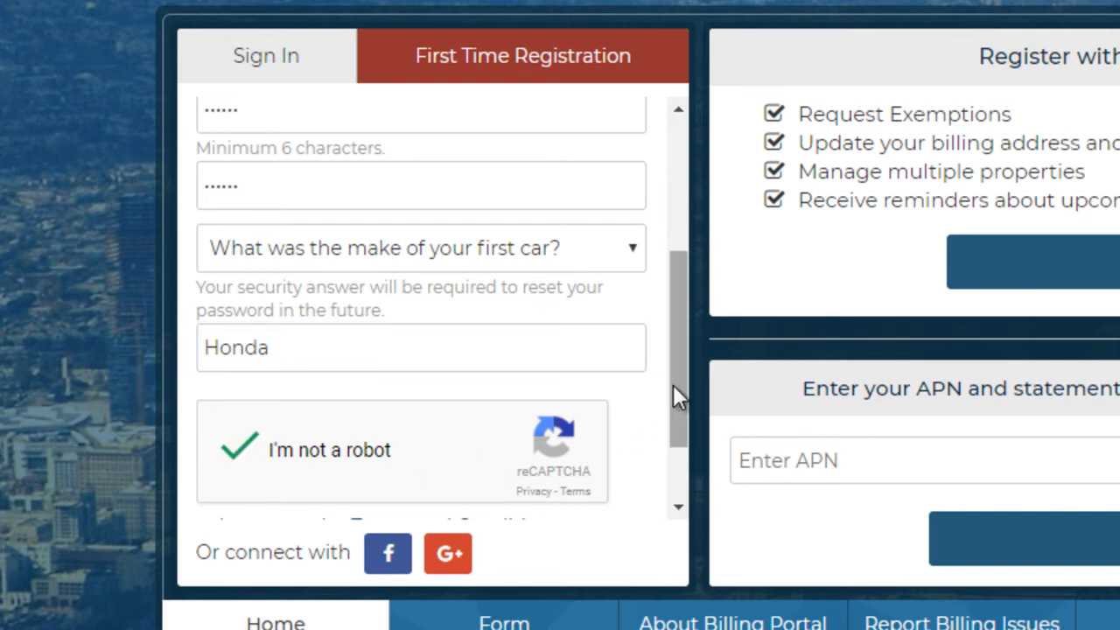
{"action": "scroll", "scroll_direction": "down", "scroll_amount": 3}
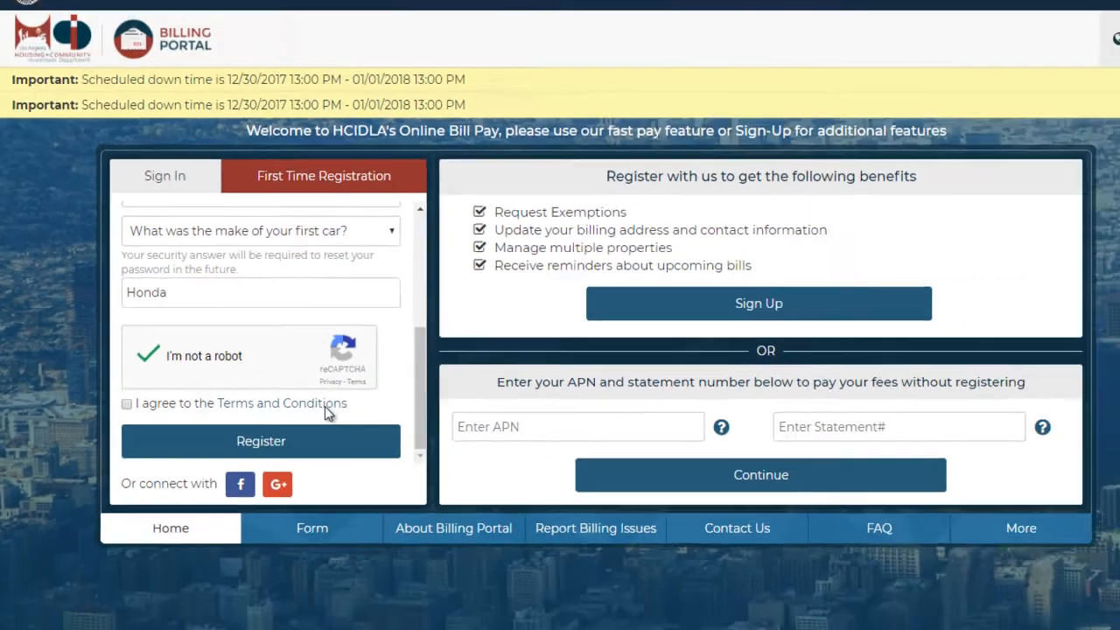
Step: Read through the Terms and Conditions, tick 'I agree', and click Register
{"action": "left_click", "coordinate": [282, 403]}
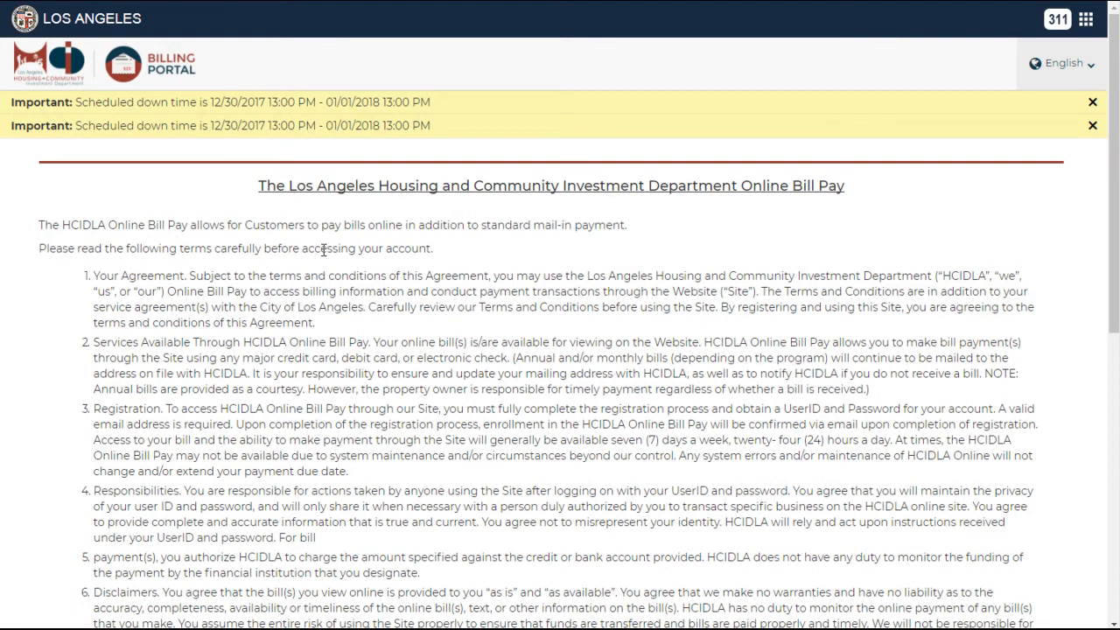
{"action": "scroll", "scroll_direction": "down", "scroll_amount": 3}
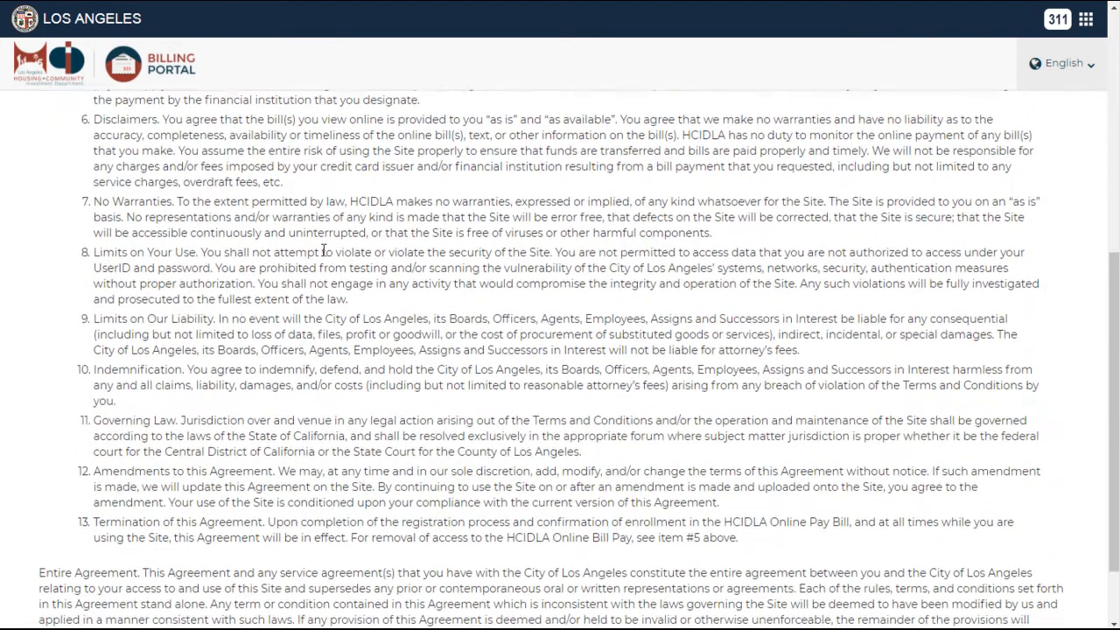
{"action": "scroll", "scroll_direction": "down", "scroll_amount": 3}
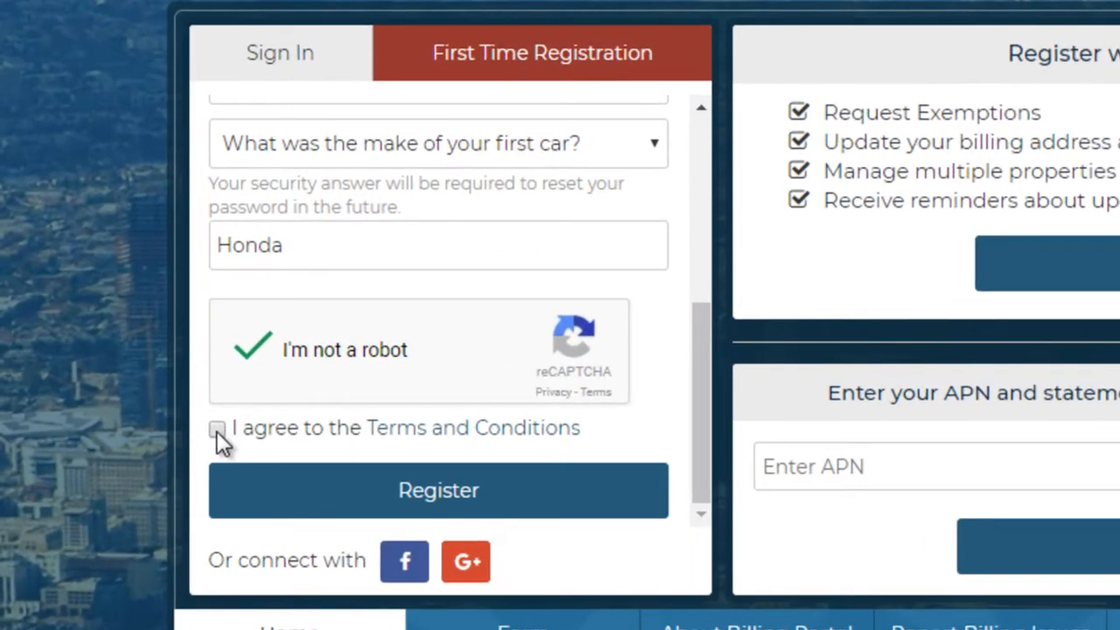
{"action": "left_click", "coordinate": [216, 428]}
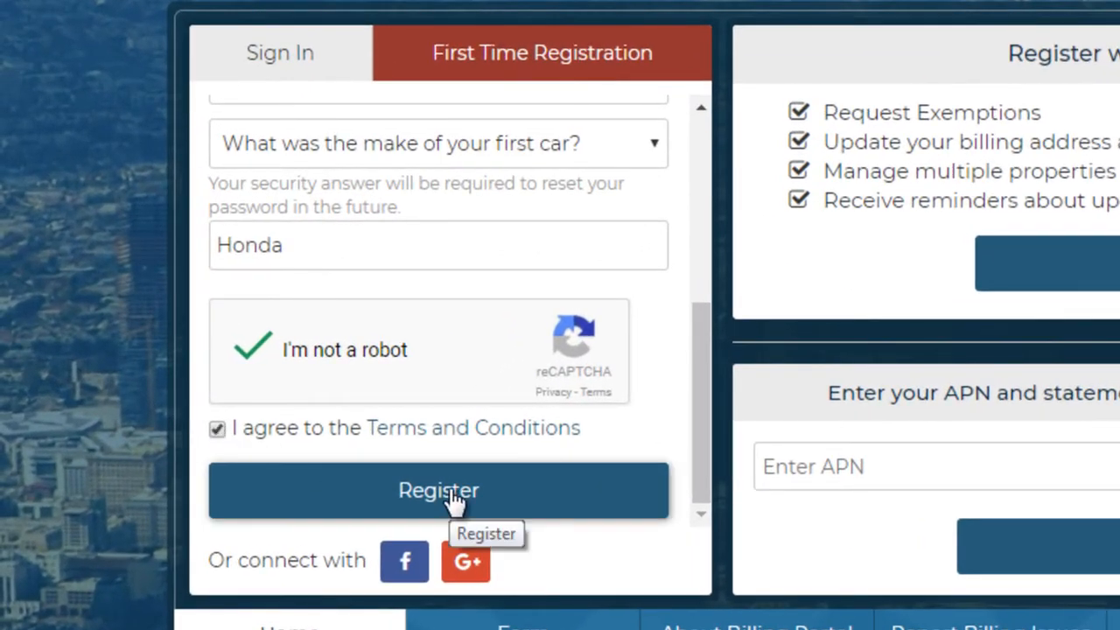
{"action": "left_click", "coordinate": [438, 490]}
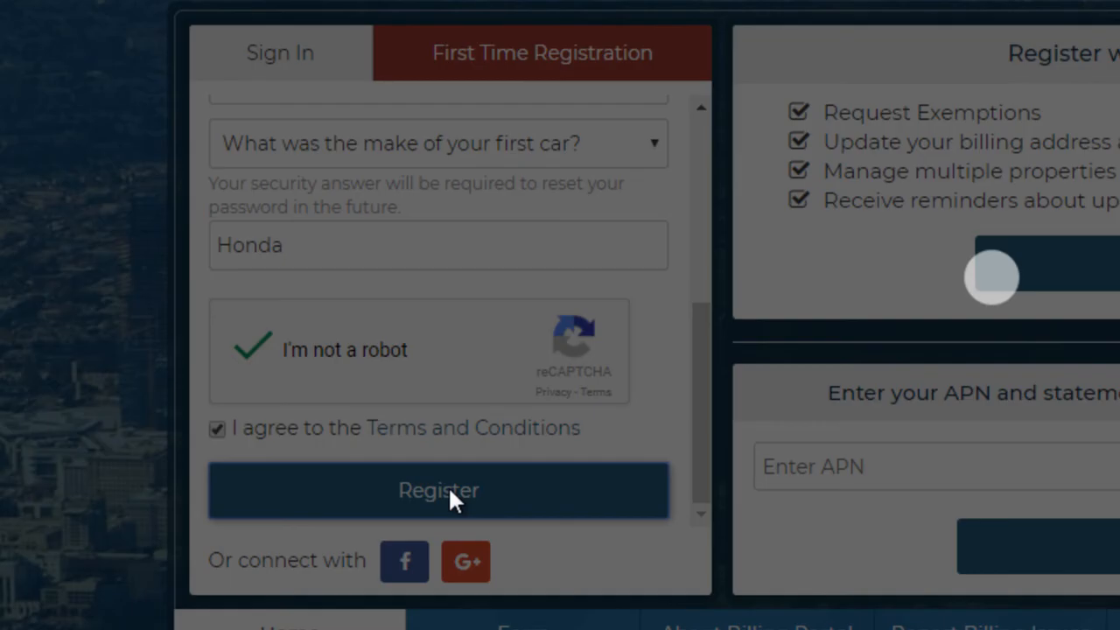
{"action": "left_click", "coordinate": [437, 490]}
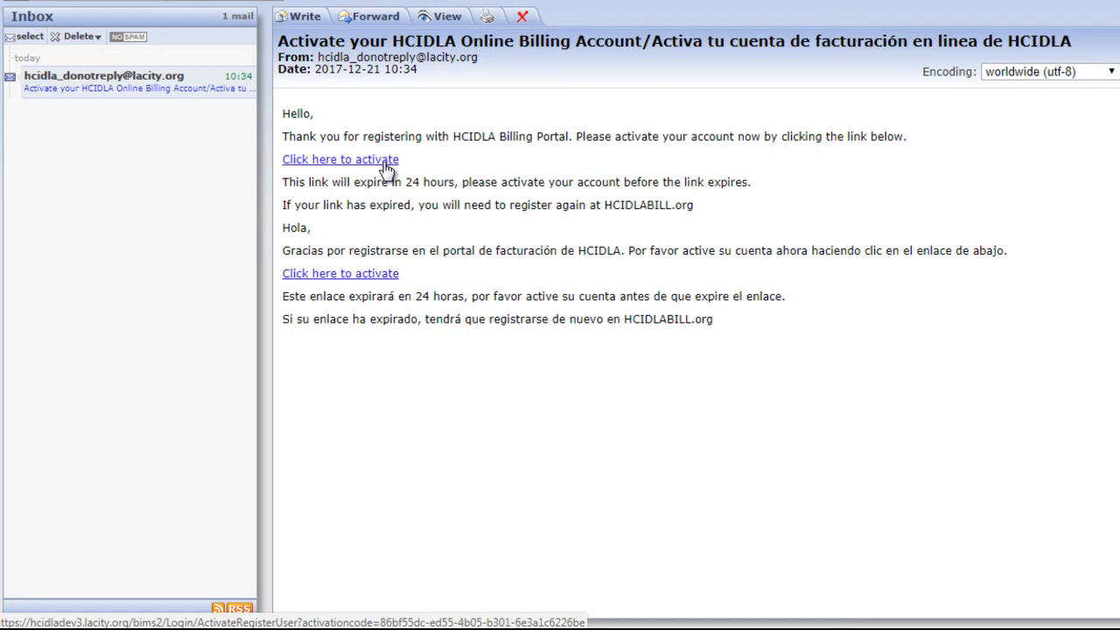
Step: Follow the 'Click here to activate' link in the HCIDLA Yopmail email
{"action": "left_click", "coordinate": [340, 158]}
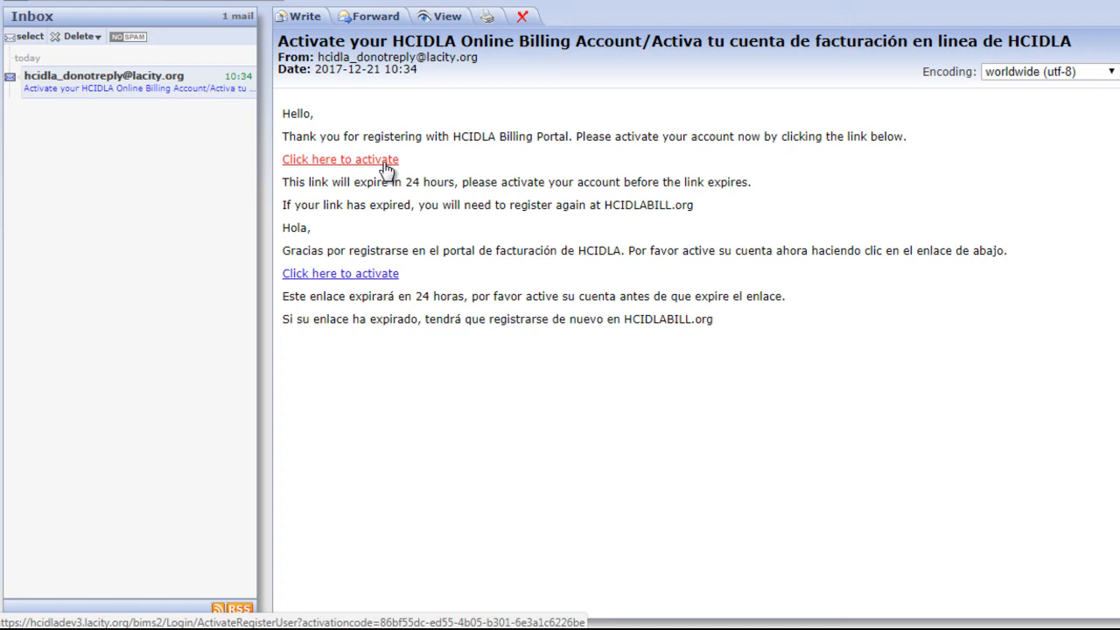
{"action": "left_click", "coordinate": [340, 159]}
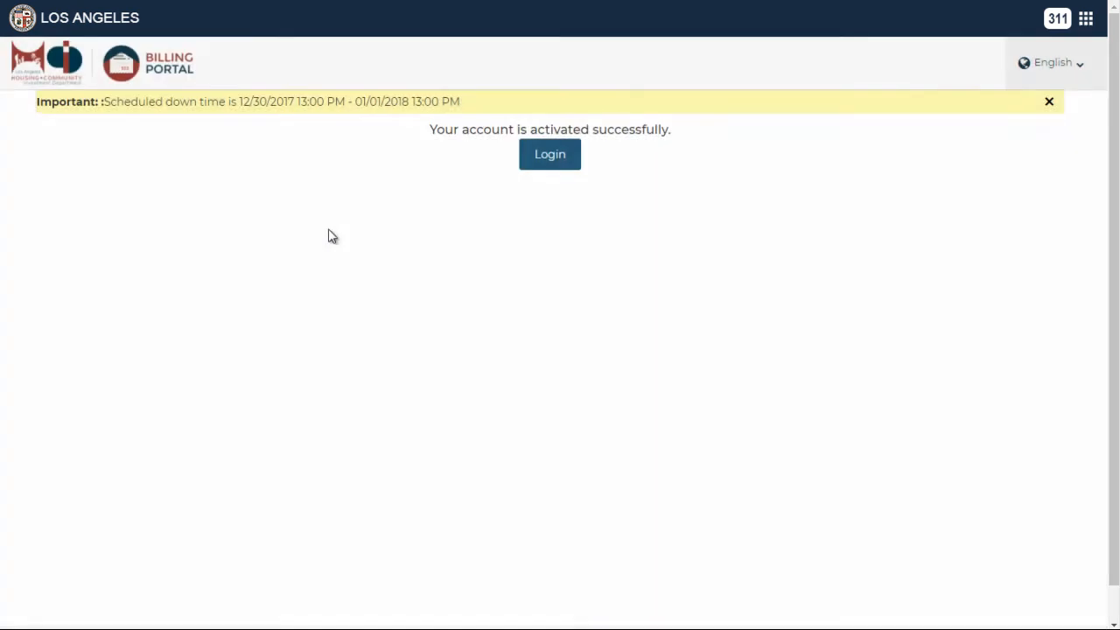
{"action": "mouse_move", "coordinate": [359, 240]}
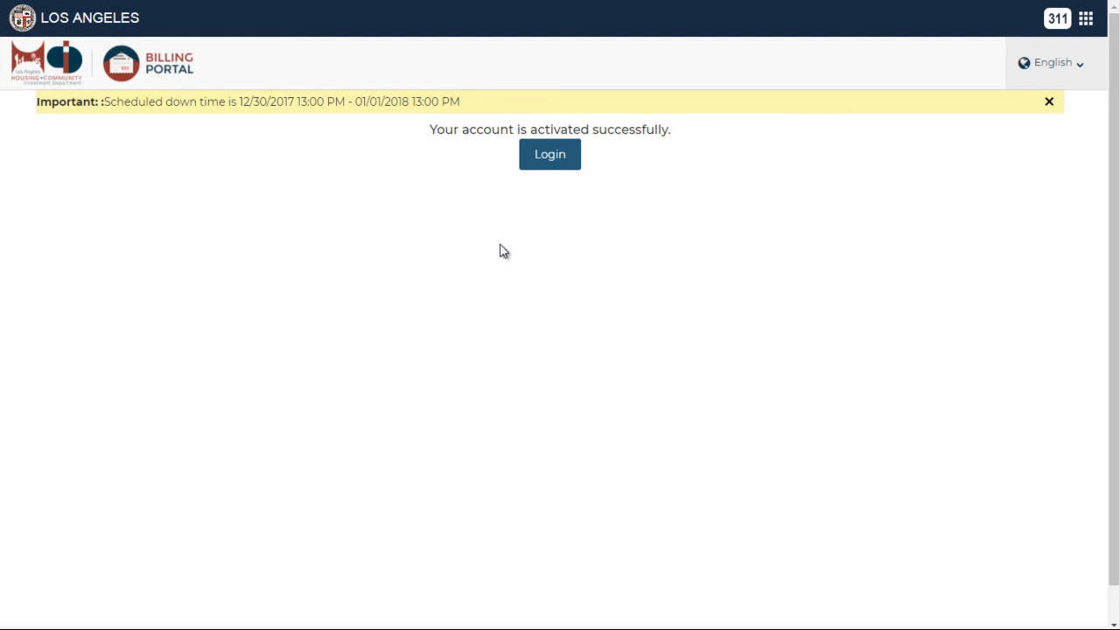
Step: Log in with the newly activated account's email and password
{"action": "left_click", "coordinate": [549, 154]}
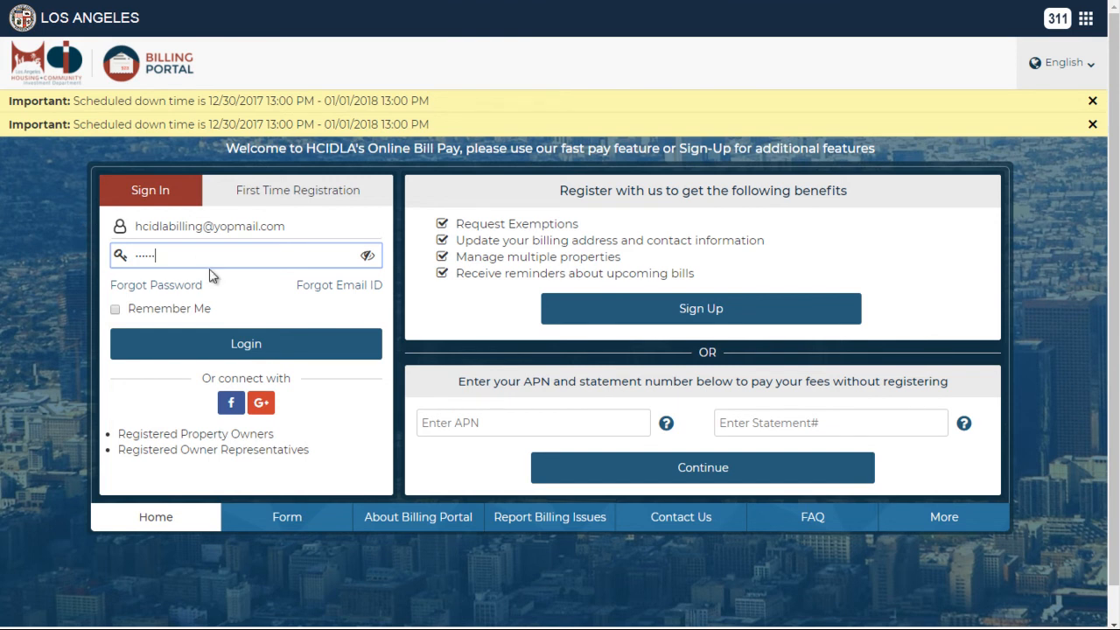
{"action": "mouse_move", "coordinate": [246, 343]}
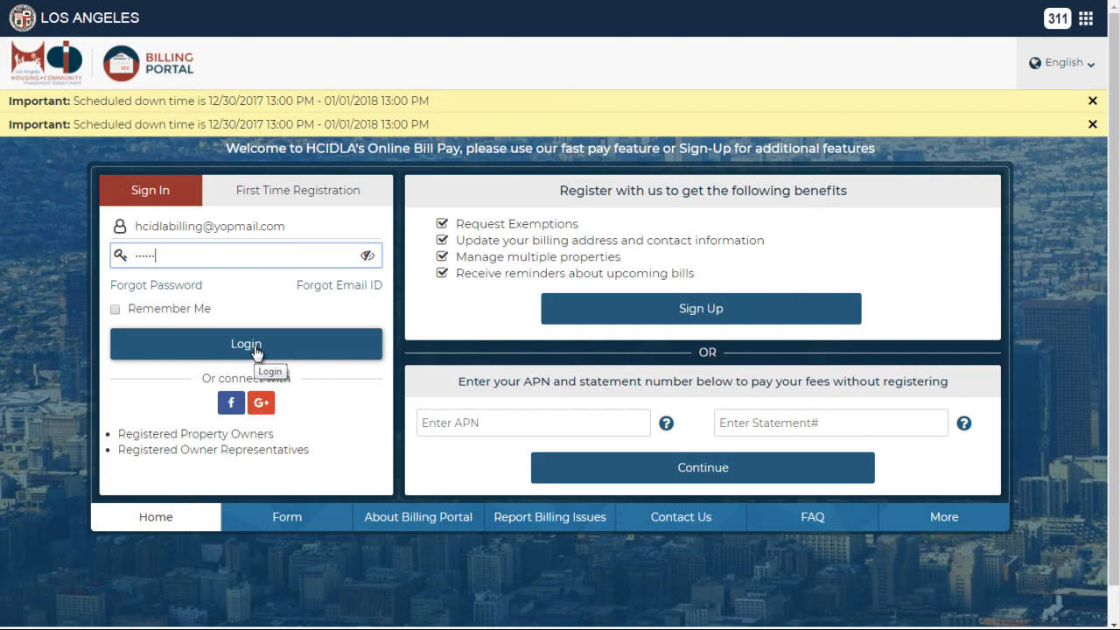
{"action": "left_click", "coordinate": [246, 343]}
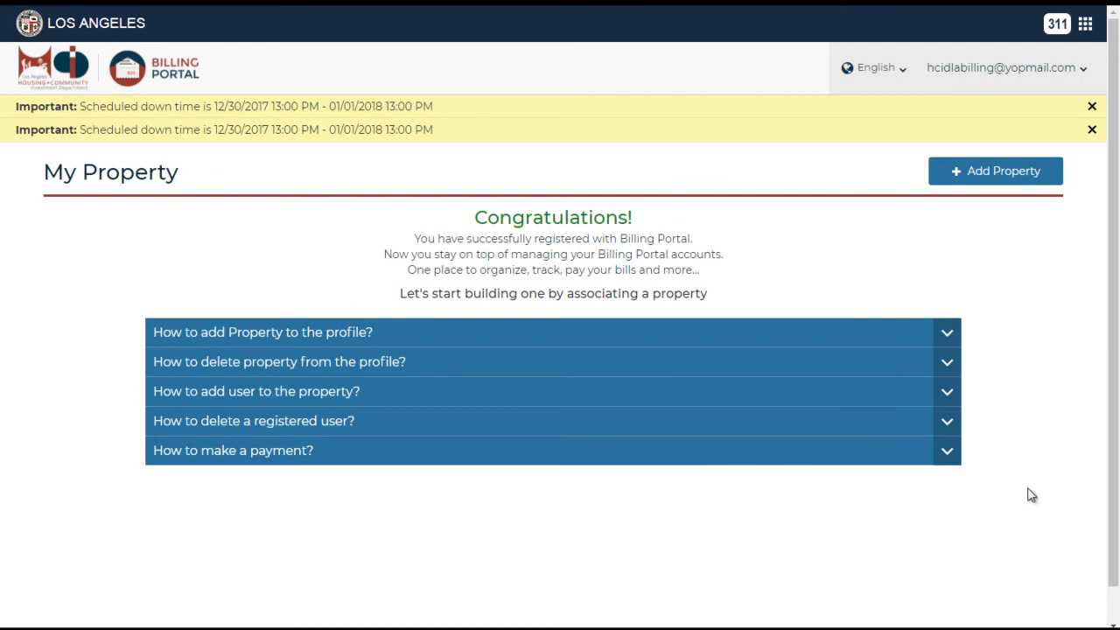
{"action": "mouse_move", "coordinate": [988, 175]}
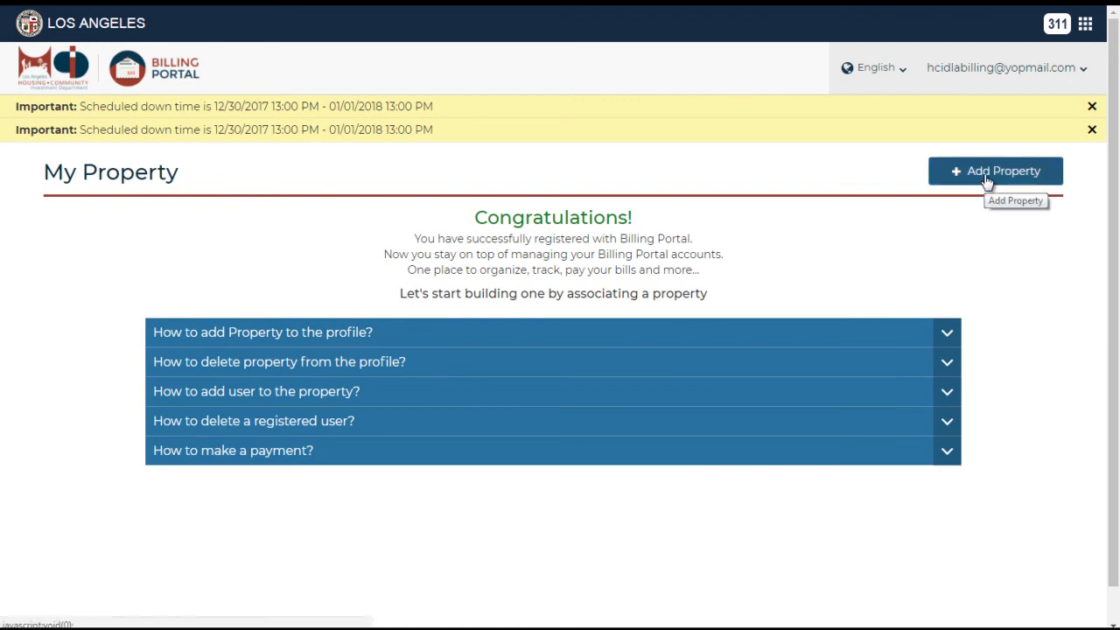
Step: Open the Add Property dialog from the empty My Property page
{"action": "left_click", "coordinate": [995, 171]}
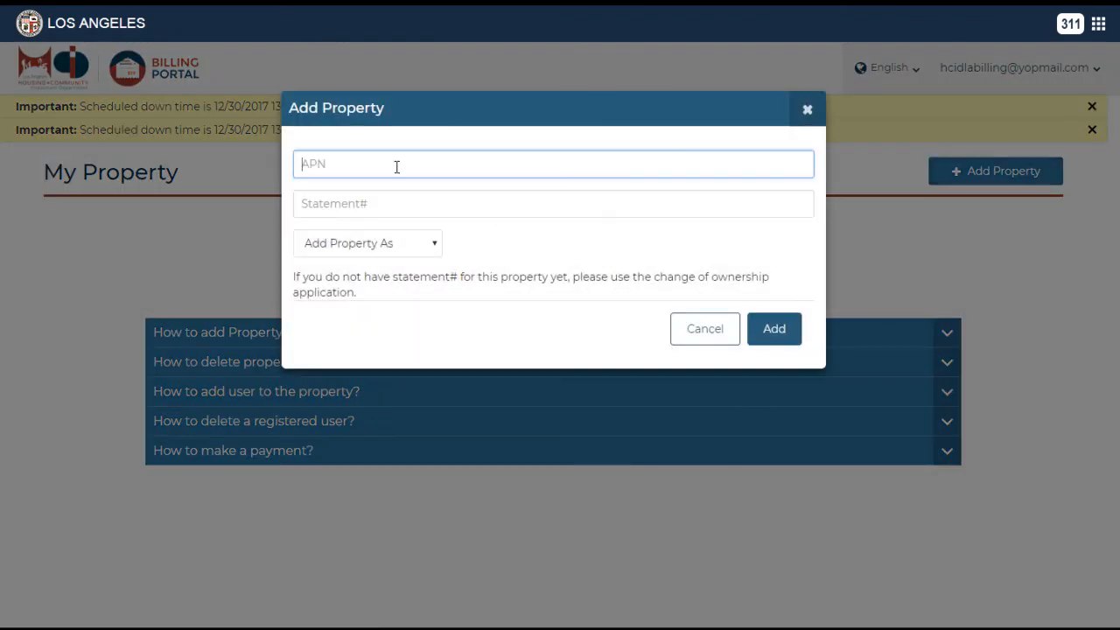
Step: Enter the APN and statement number, choose Owner, and add the property
{"action": "type", "text": "2"}
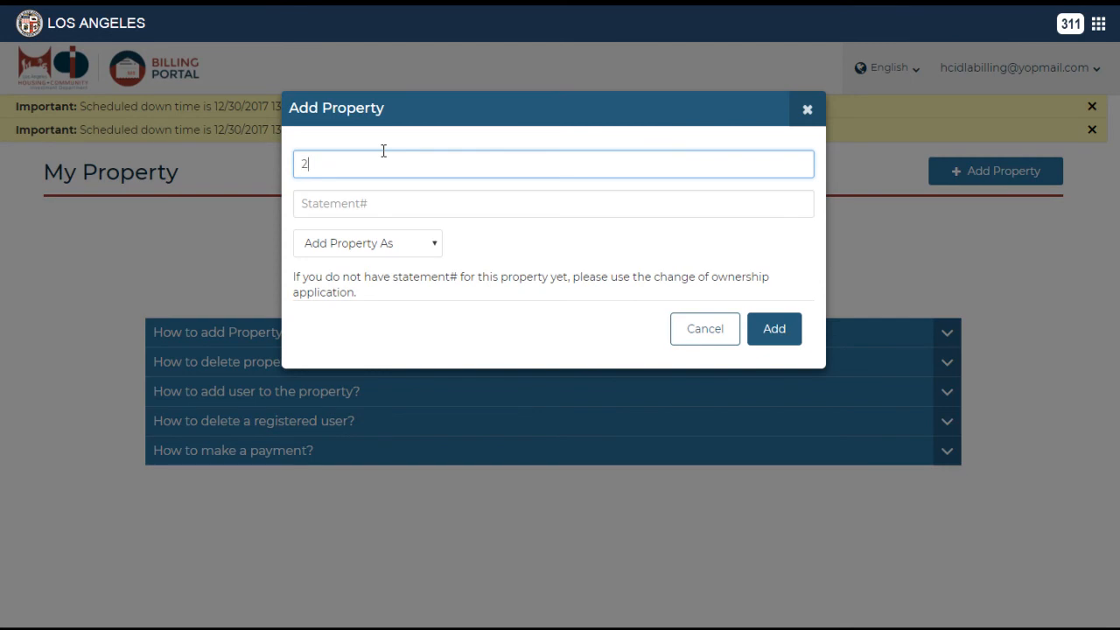
{"action": "type", "text": "36"}
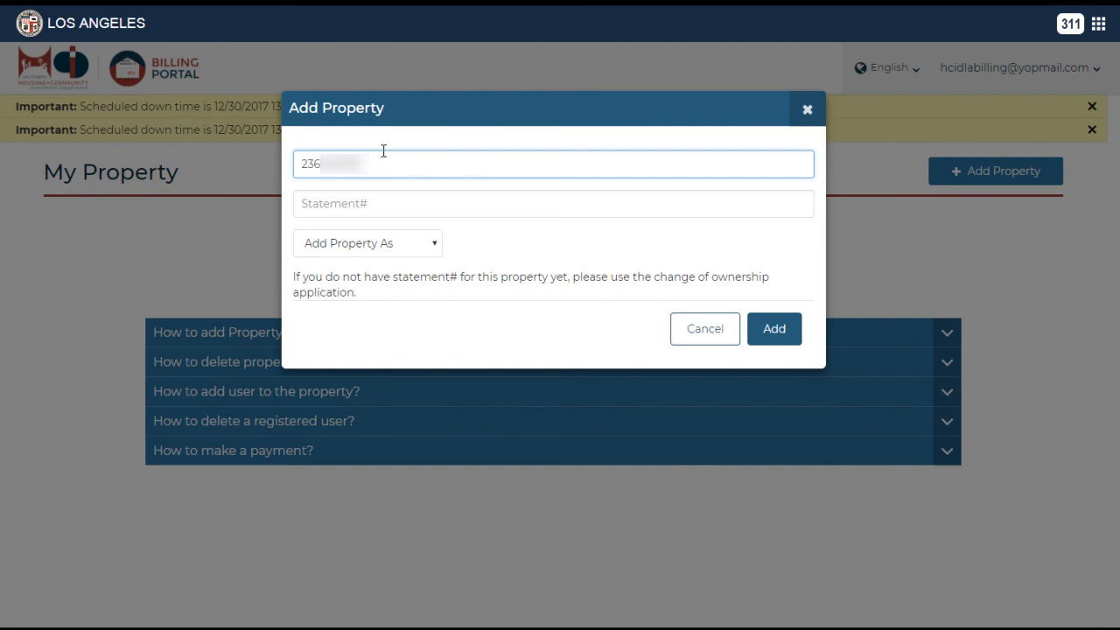
{"action": "left_click", "coordinate": [553, 203]}
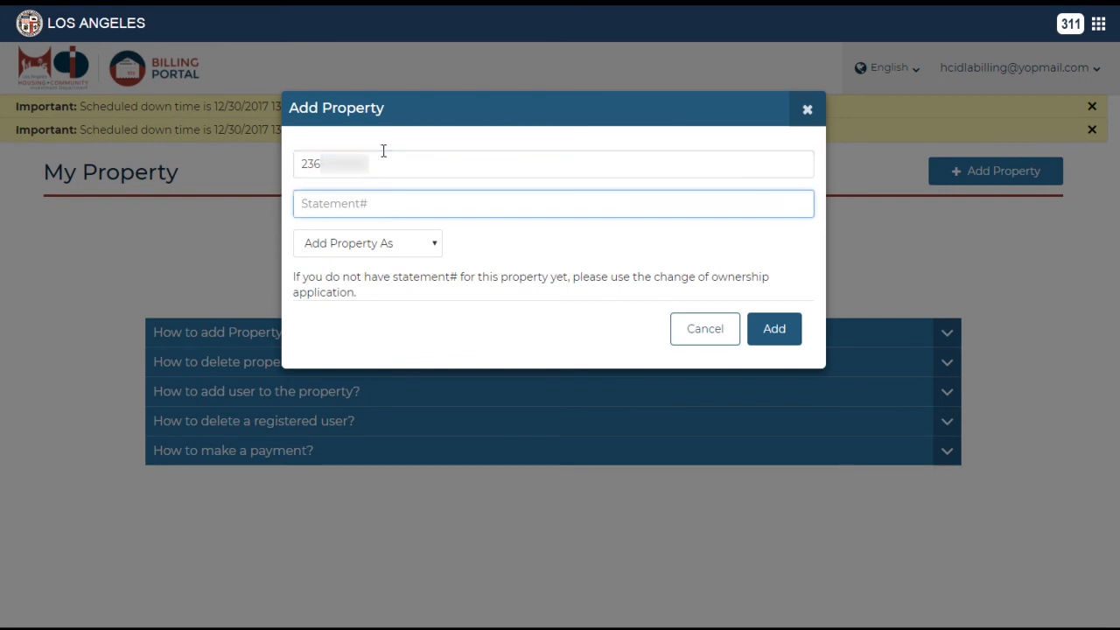
{"action": "type", "text": "7"}
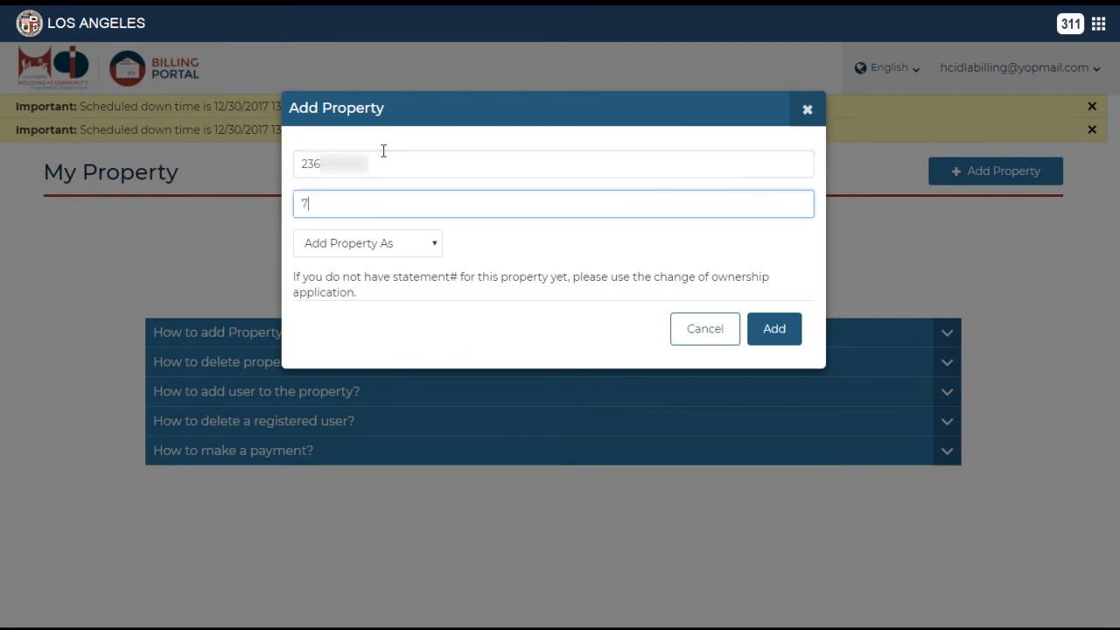
{"action": "type", "text": "3"}
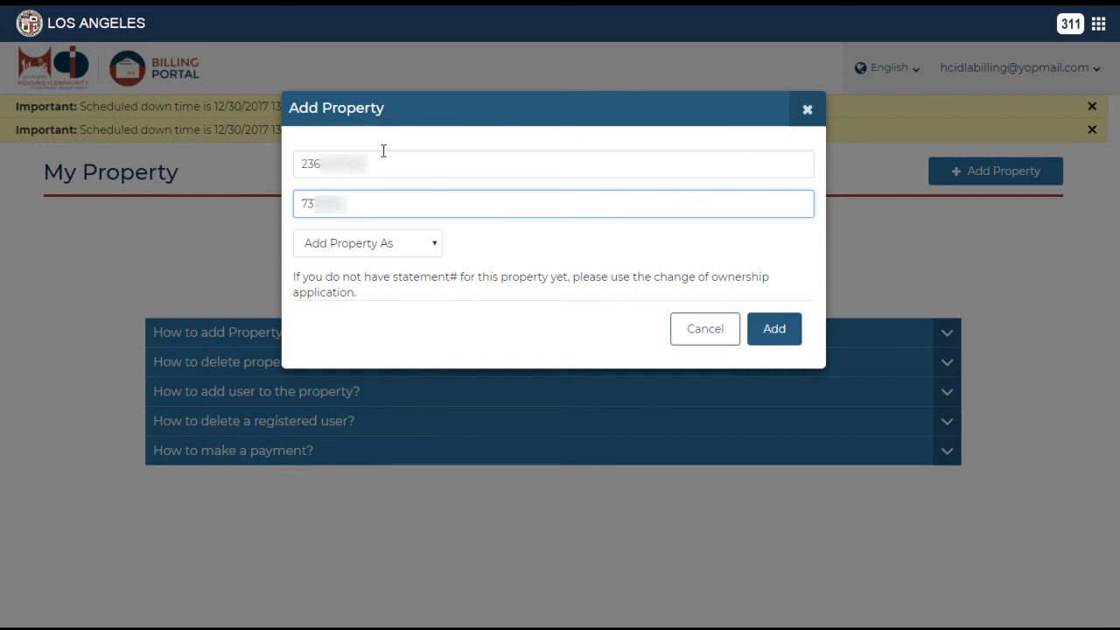
{"action": "mouse_move", "coordinate": [429, 252]}
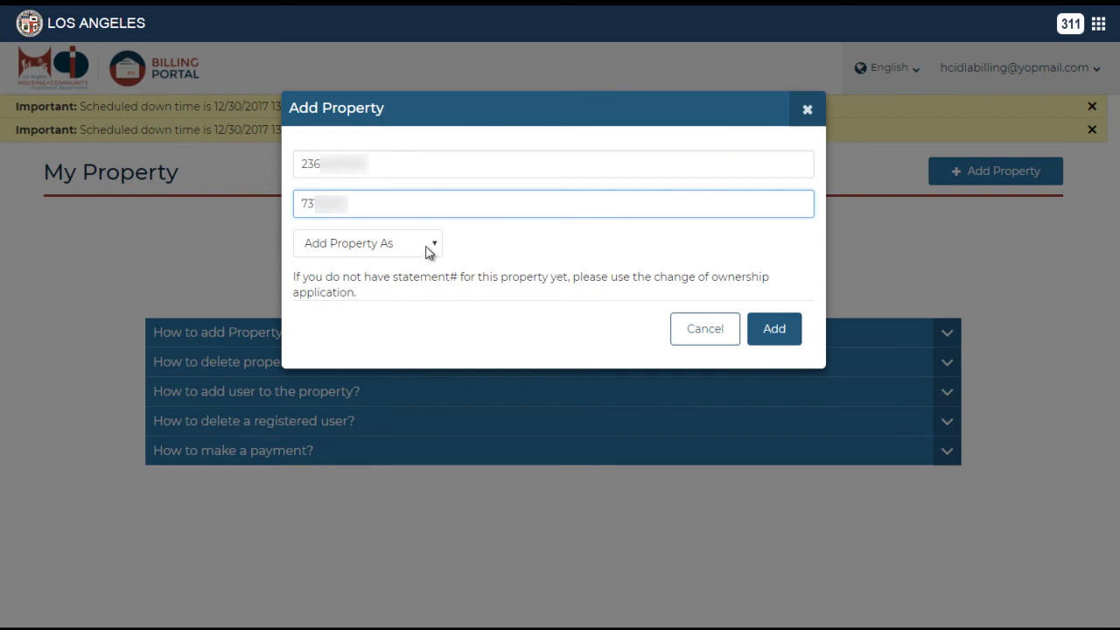
{"action": "left_click", "coordinate": [367, 242]}
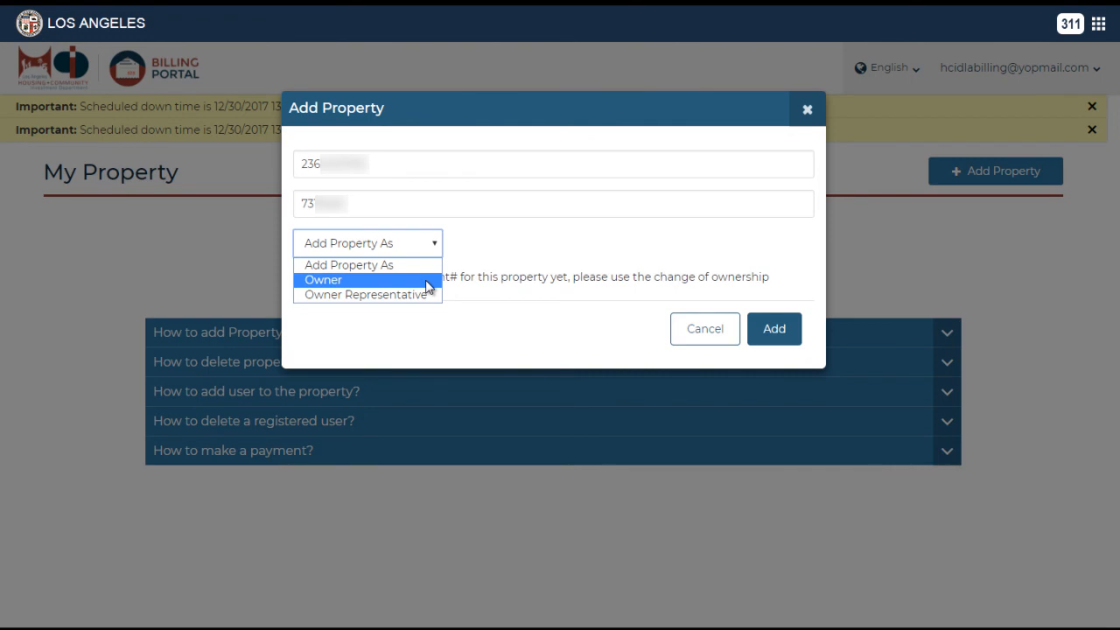
{"action": "left_click", "coordinate": [322, 280]}
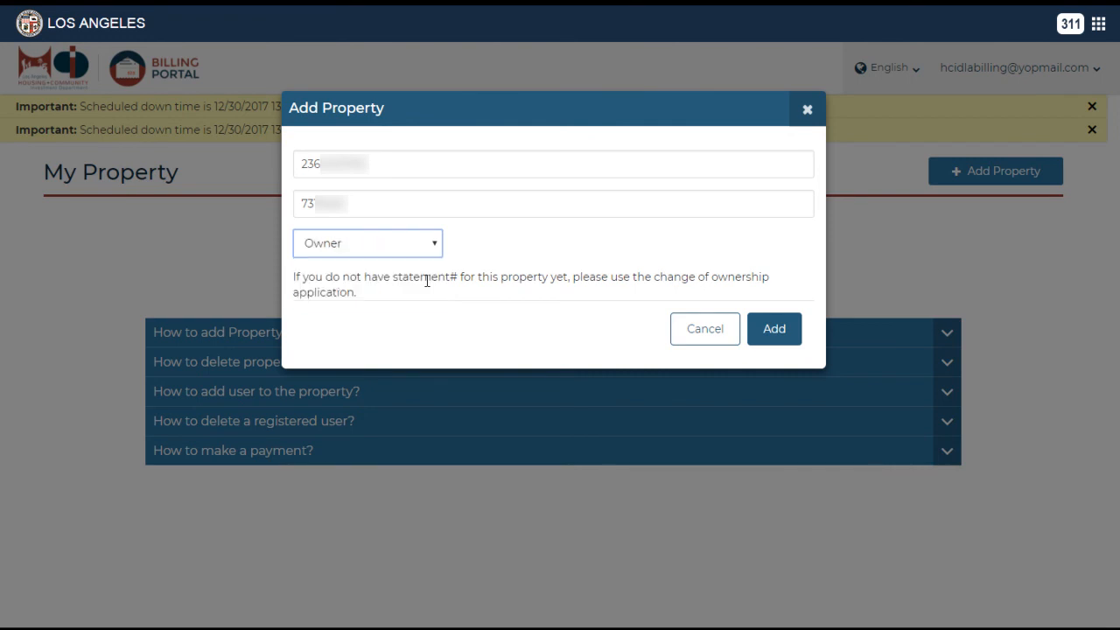
{"action": "mouse_move", "coordinate": [774, 328]}
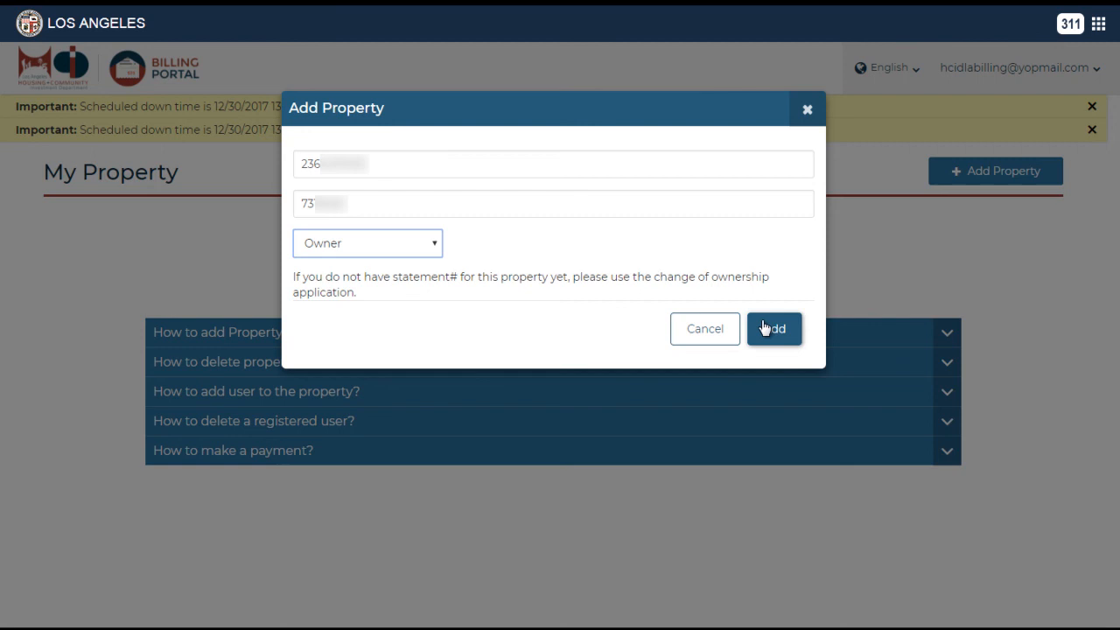
{"action": "left_click", "coordinate": [773, 328]}
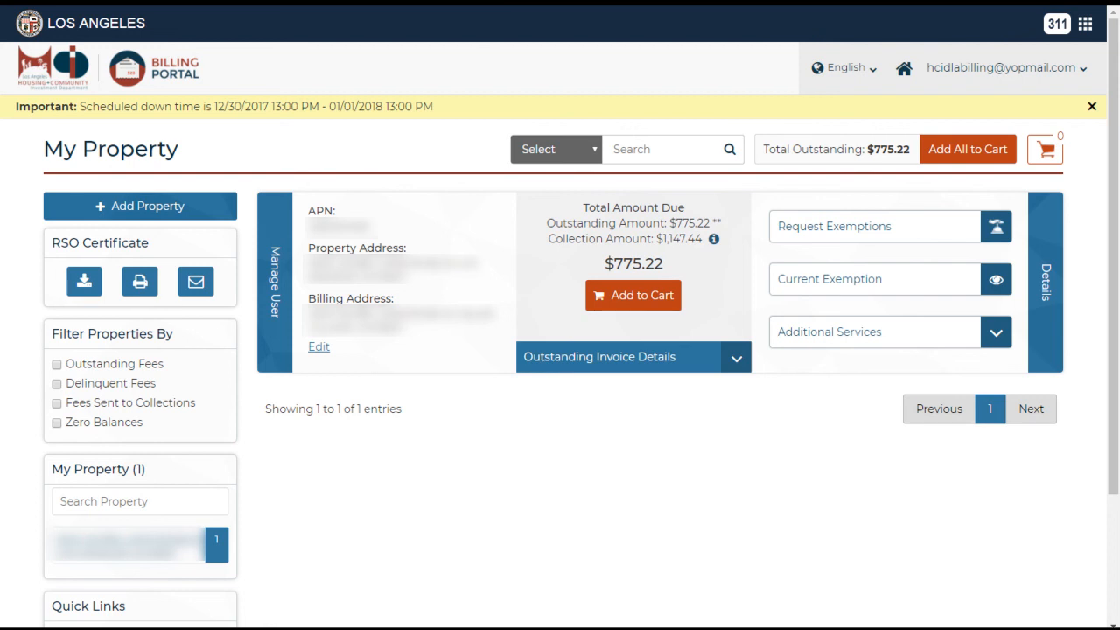
{"action": "mouse_move", "coordinate": [285, 304]}
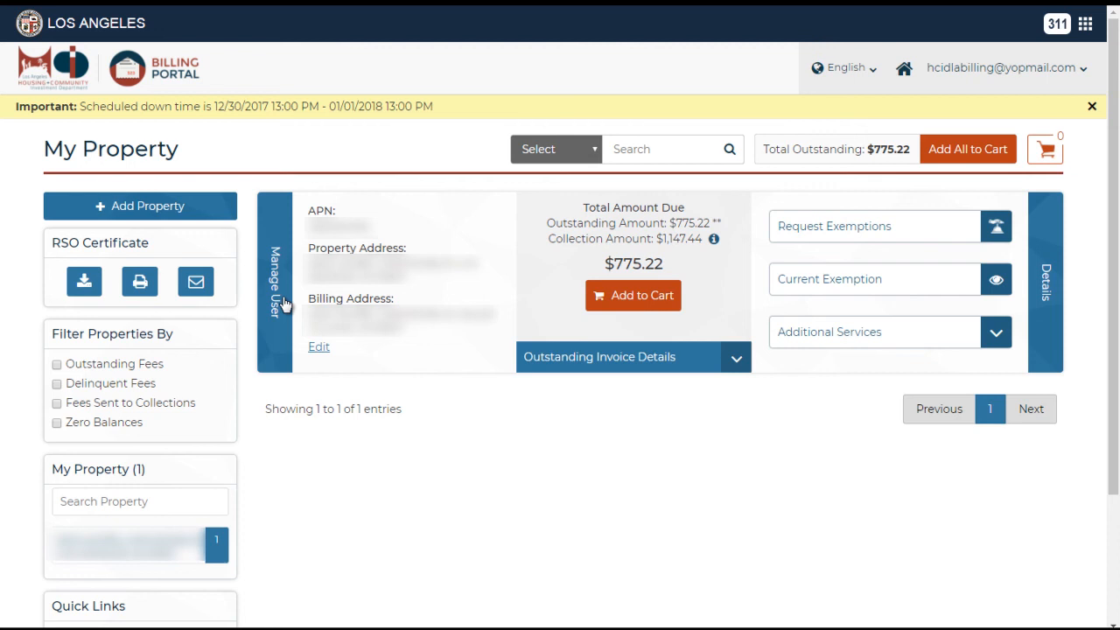
Step: Open Manage User for the property with $775.22 due
{"action": "left_click", "coordinate": [277, 280]}
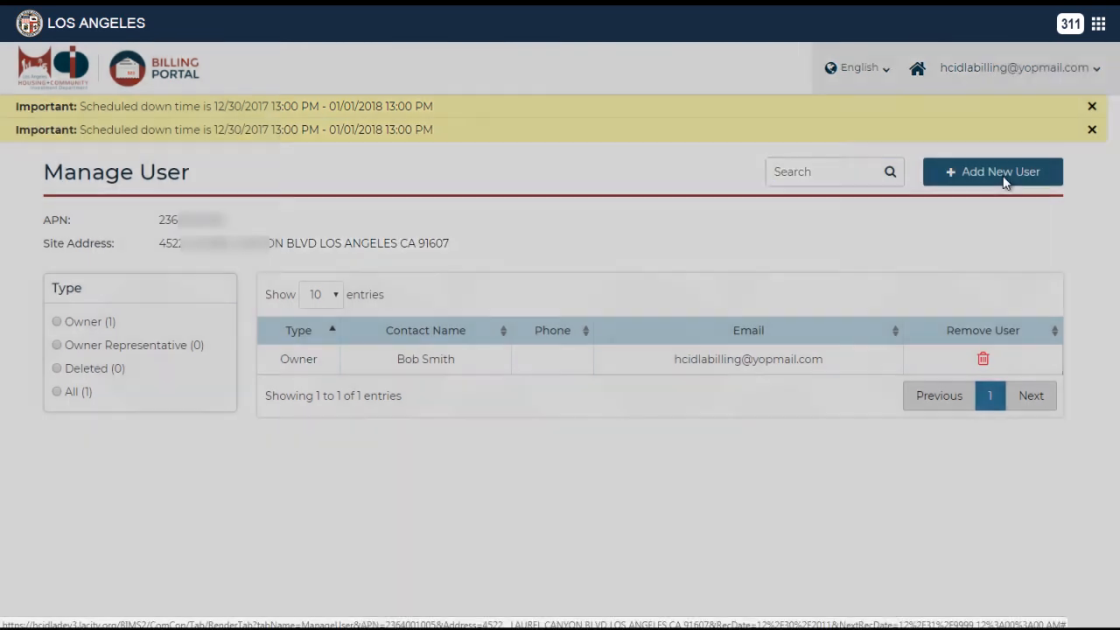
{"action": "left_click", "coordinate": [993, 172]}
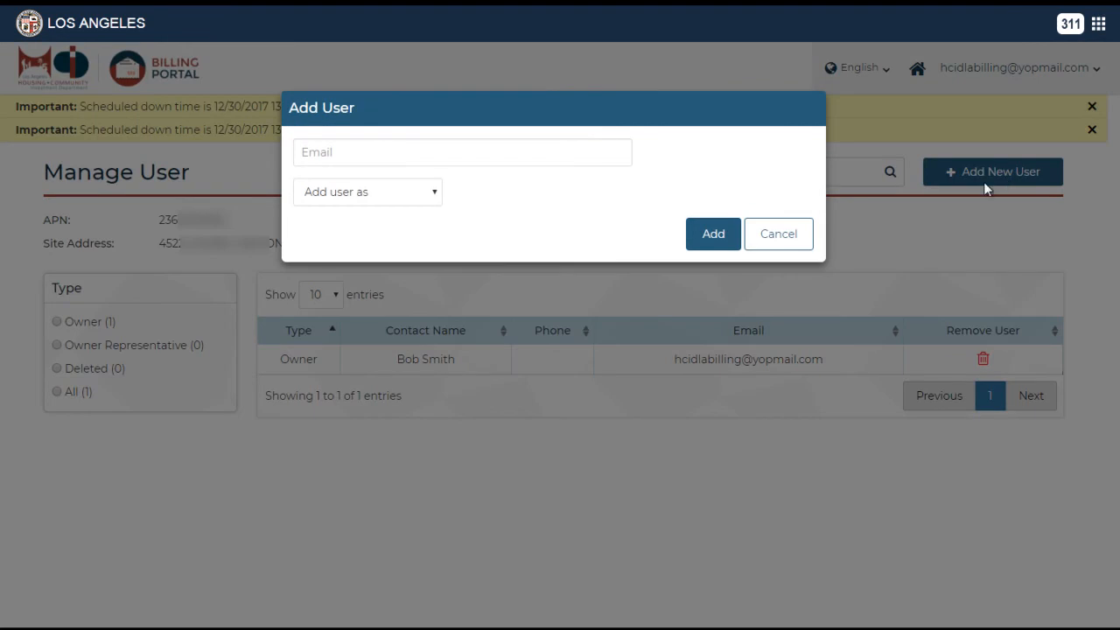
{"action": "left_click", "coordinate": [461, 152]}
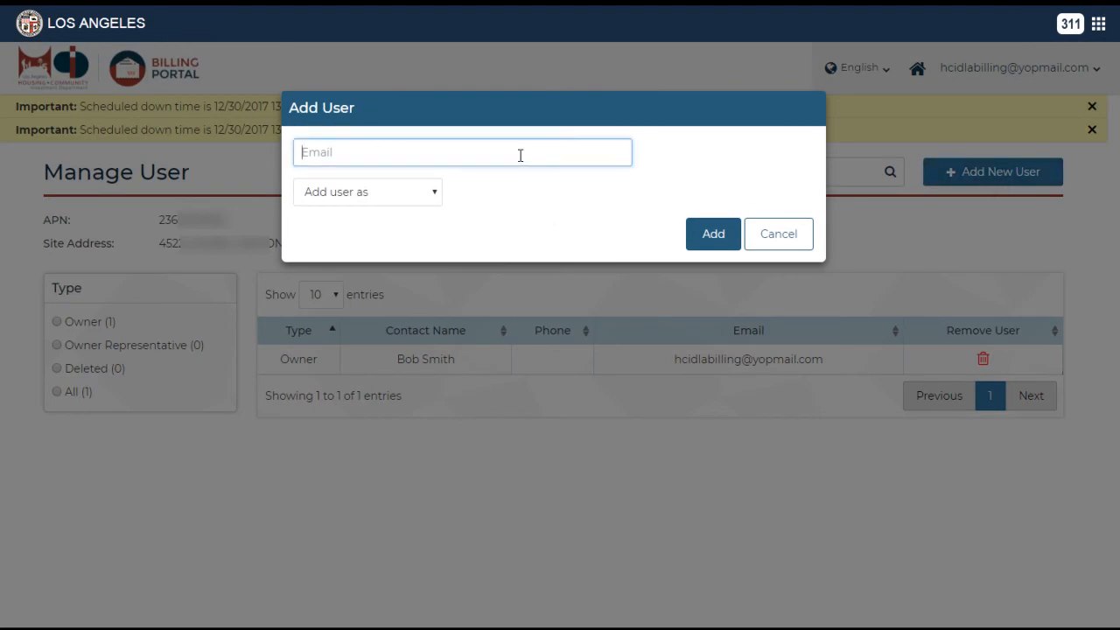
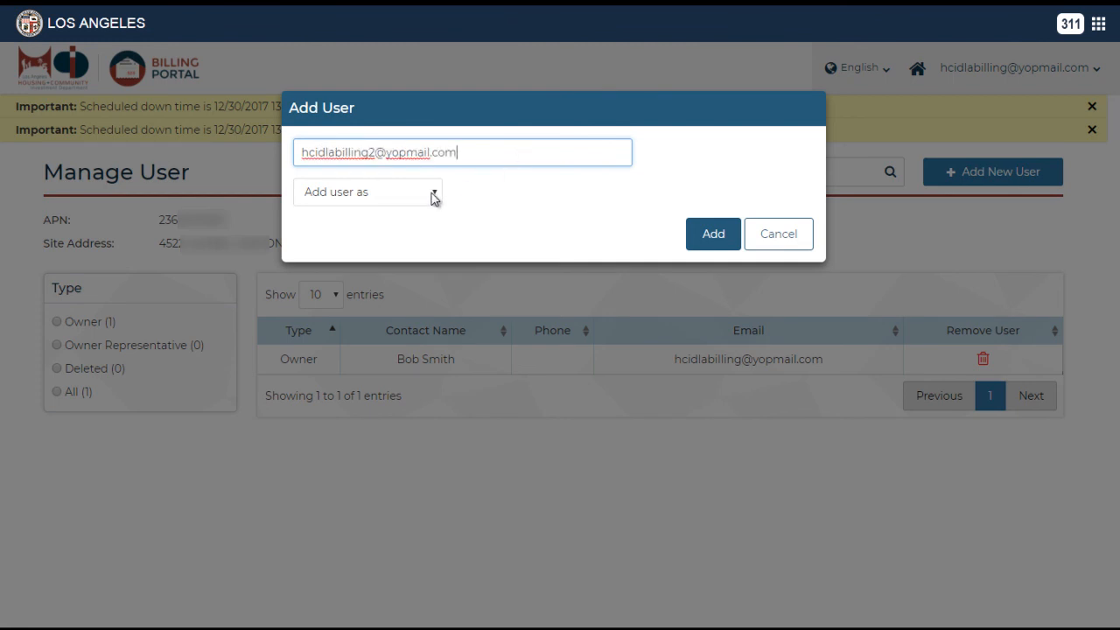
{"action": "left_click", "coordinate": [367, 192]}
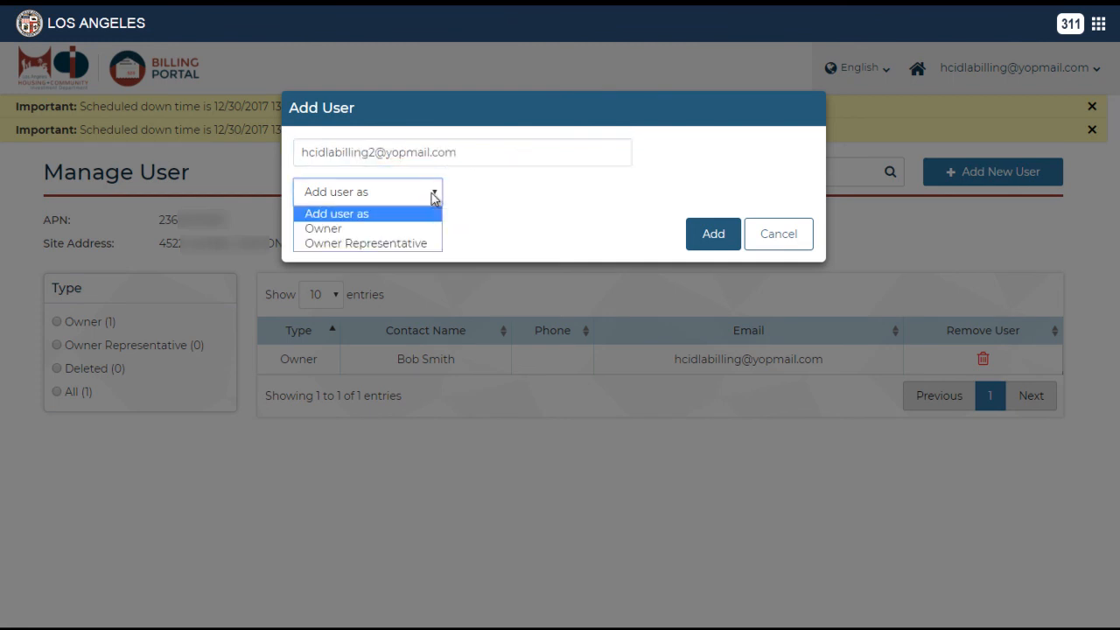
{"action": "left_click", "coordinate": [366, 243]}
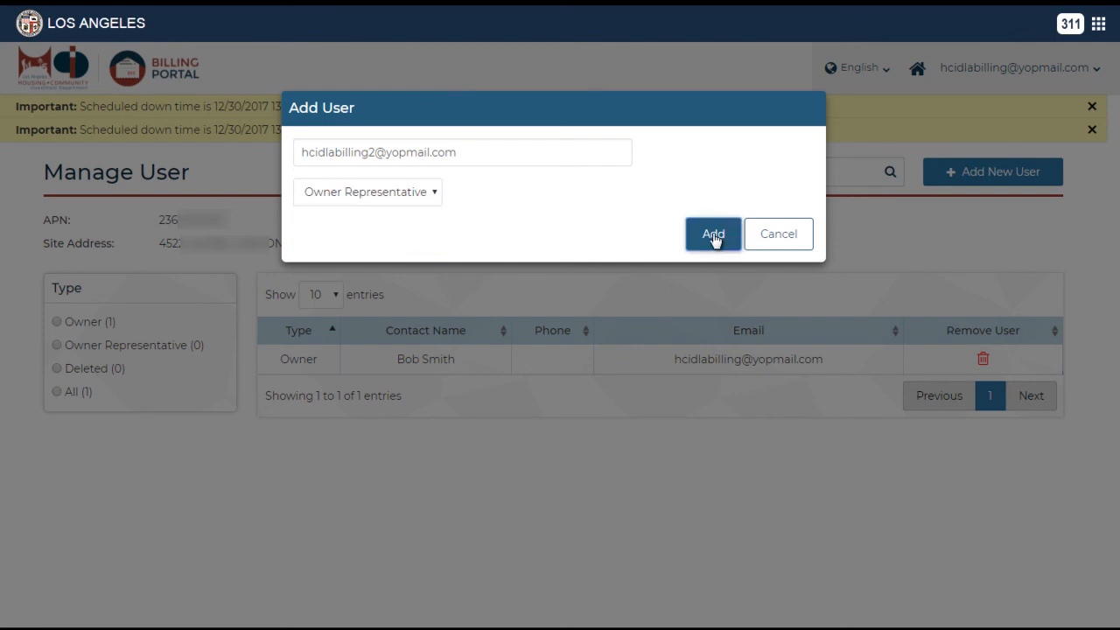
{"action": "left_click", "coordinate": [713, 233]}
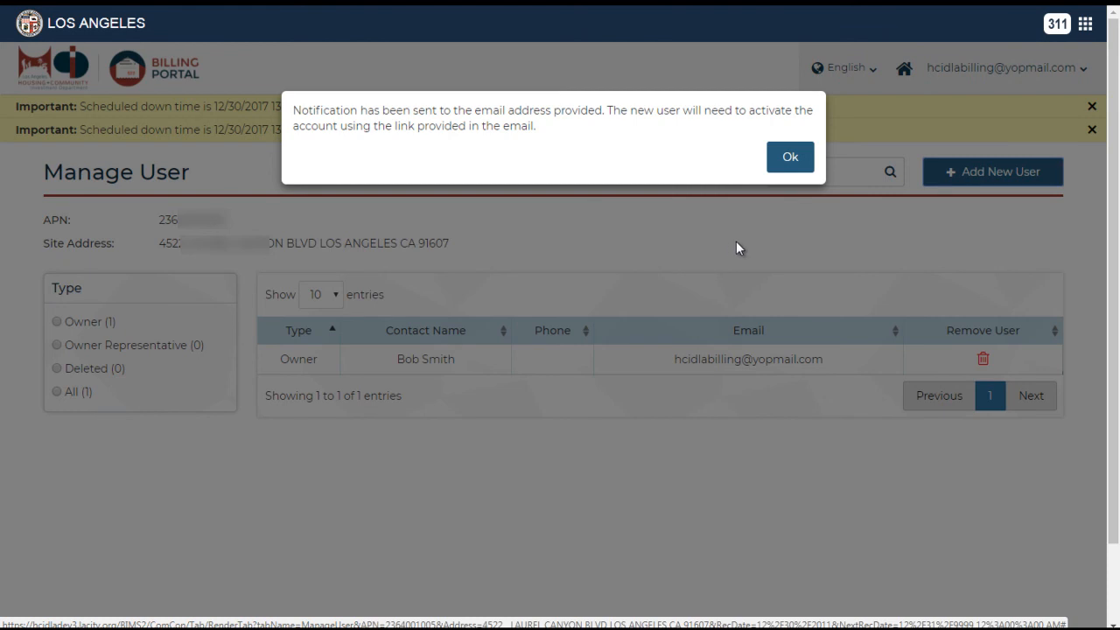
{"action": "mouse_move", "coordinate": [744, 241]}
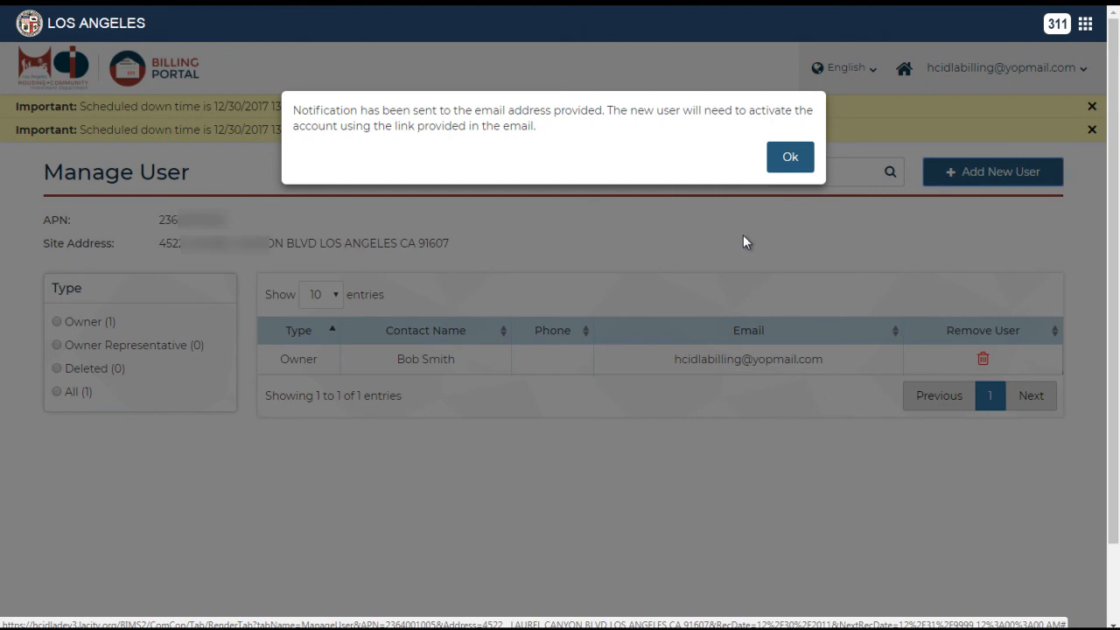
{"action": "mouse_move", "coordinate": [917, 114]}
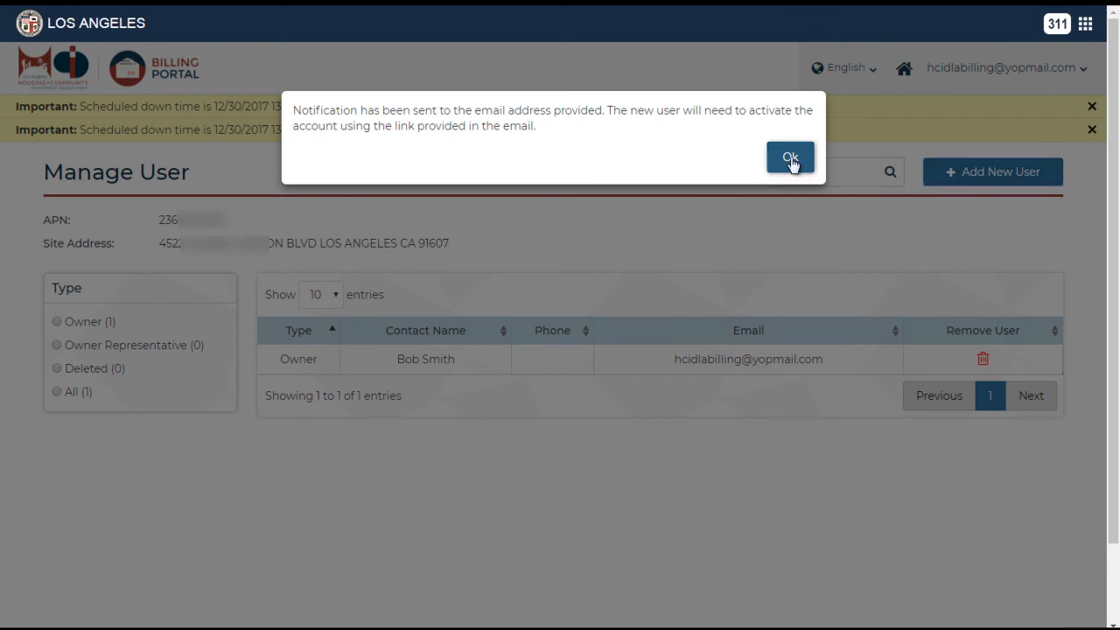
Step: Dismiss the invitation-sent notice with Ok to refresh the Manage User list
{"action": "left_click", "coordinate": [788, 156]}
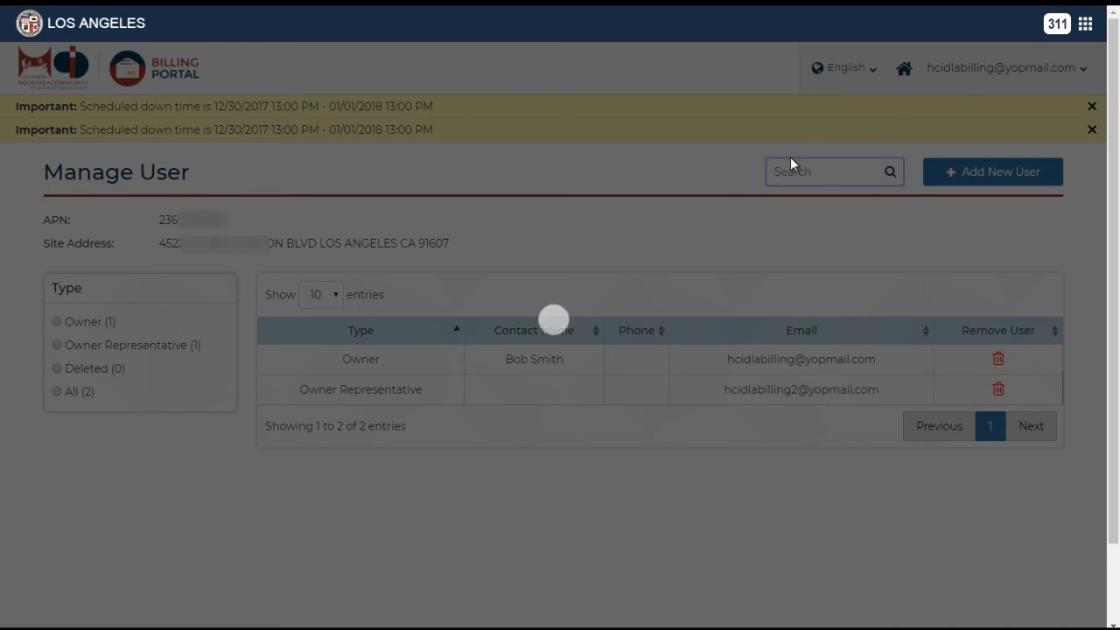
{"action": "mouse_move", "coordinate": [689, 235]}
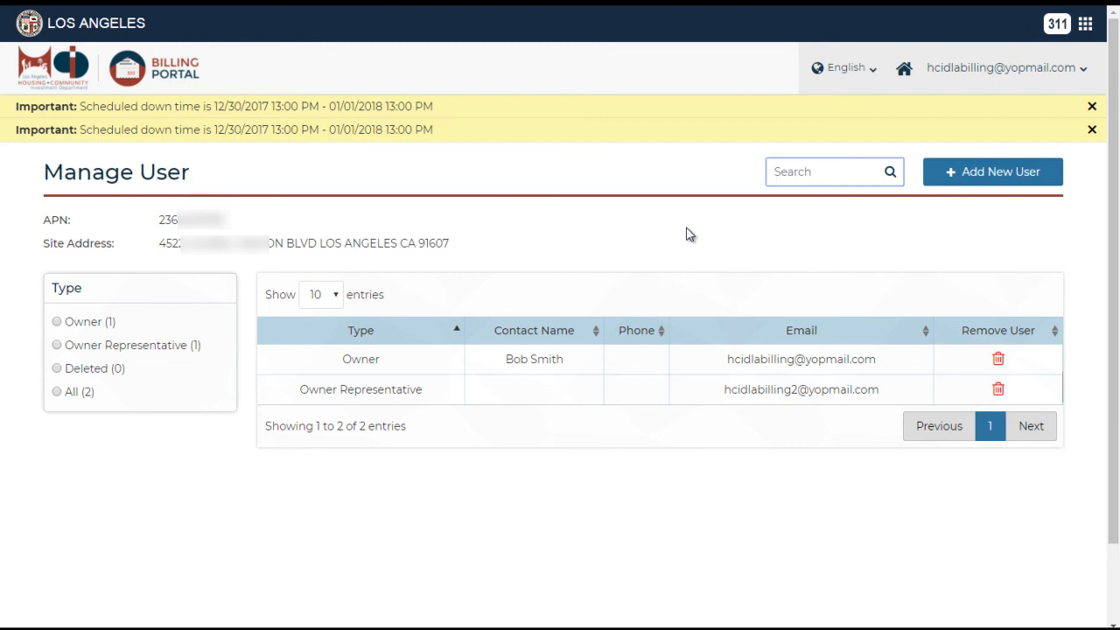
{"action": "mouse_move", "coordinate": [688, 250]}
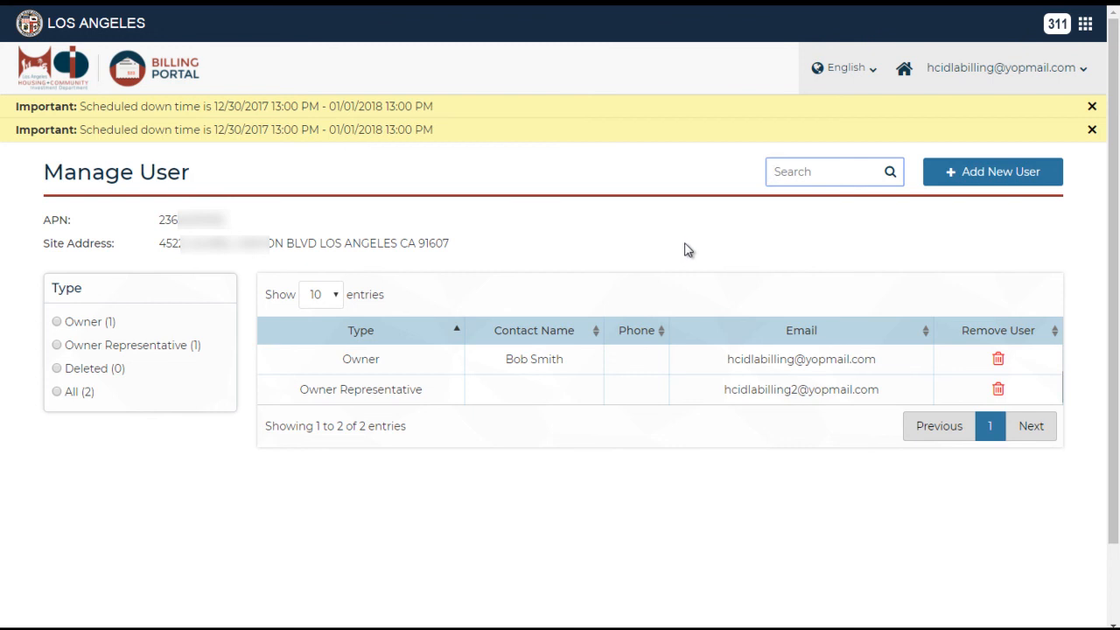
{"action": "left_click", "coordinate": [832, 171]}
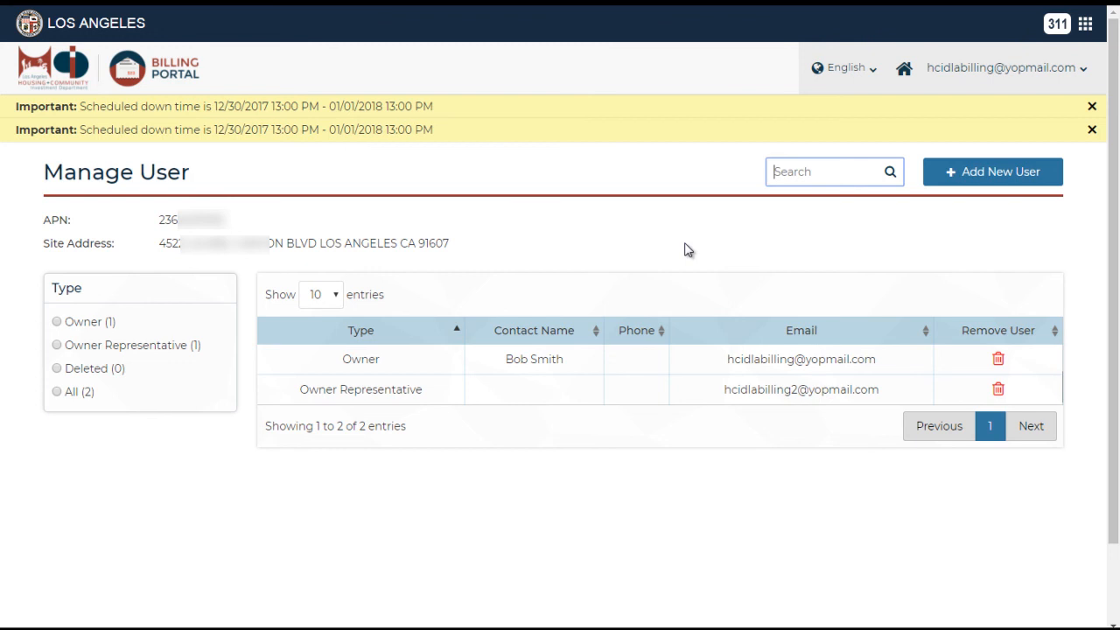
{"action": "mouse_move", "coordinate": [749, 307]}
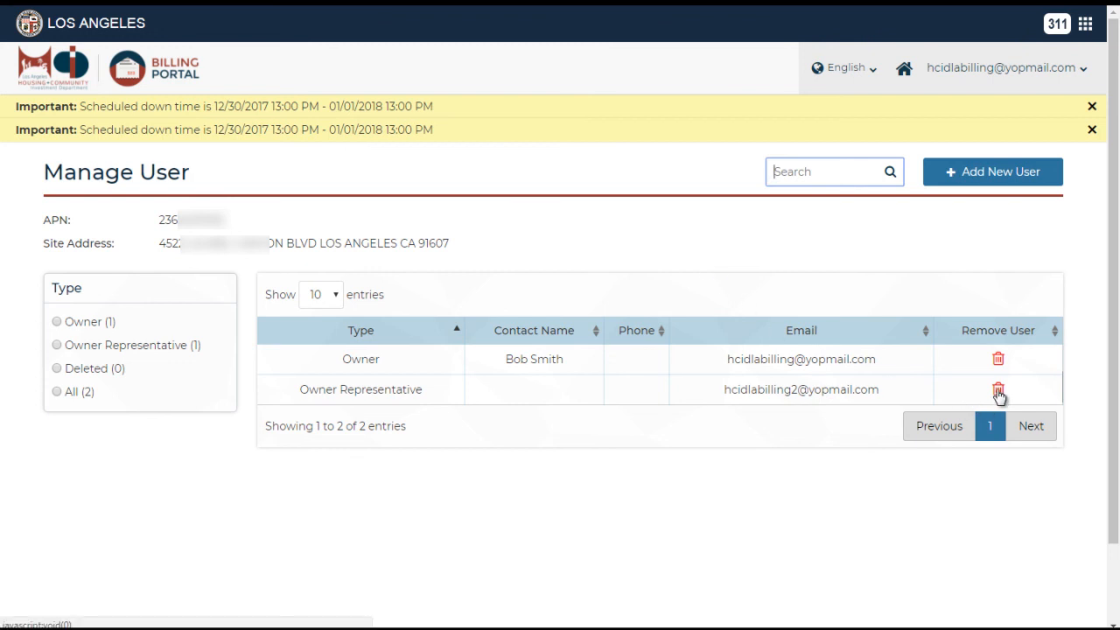
{"action": "left_click", "coordinate": [998, 389]}
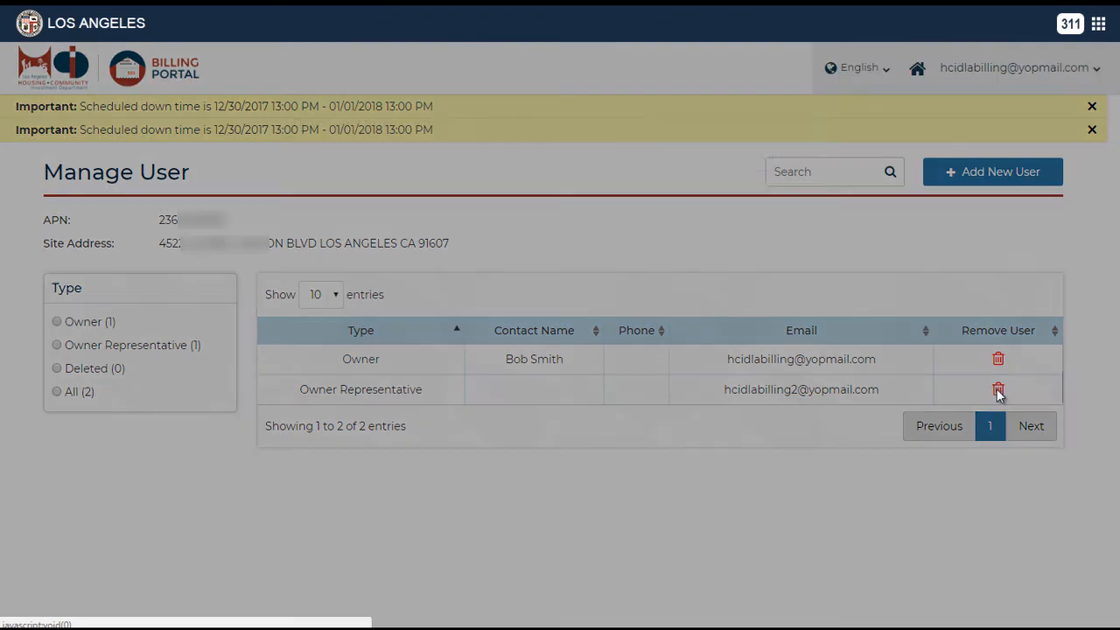
{"action": "left_click", "coordinate": [997, 389]}
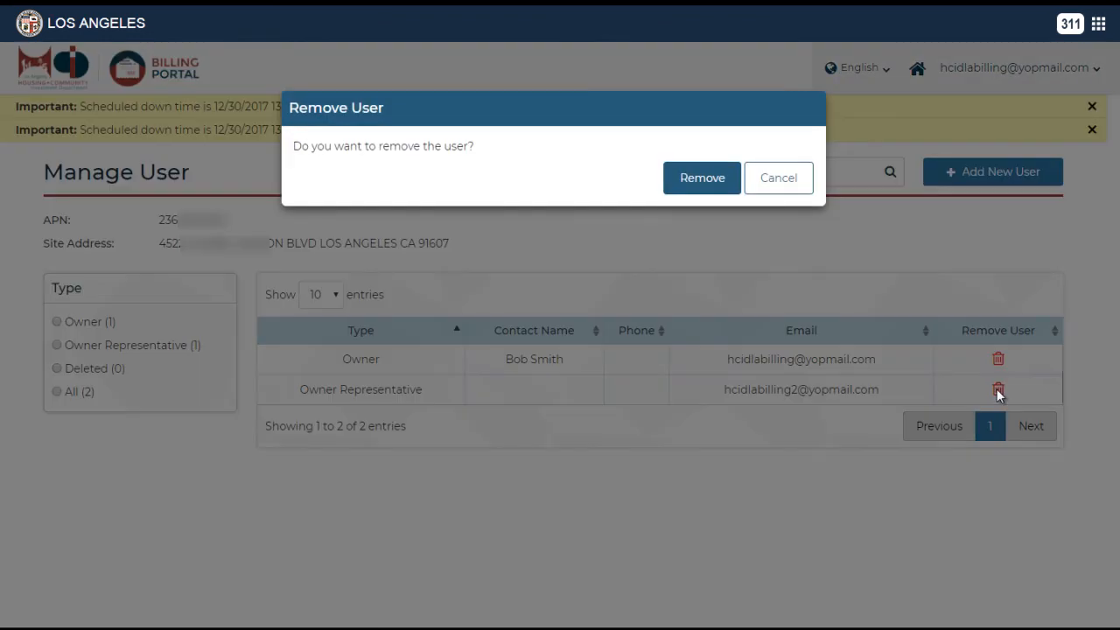
{"action": "mouse_move", "coordinate": [758, 239]}
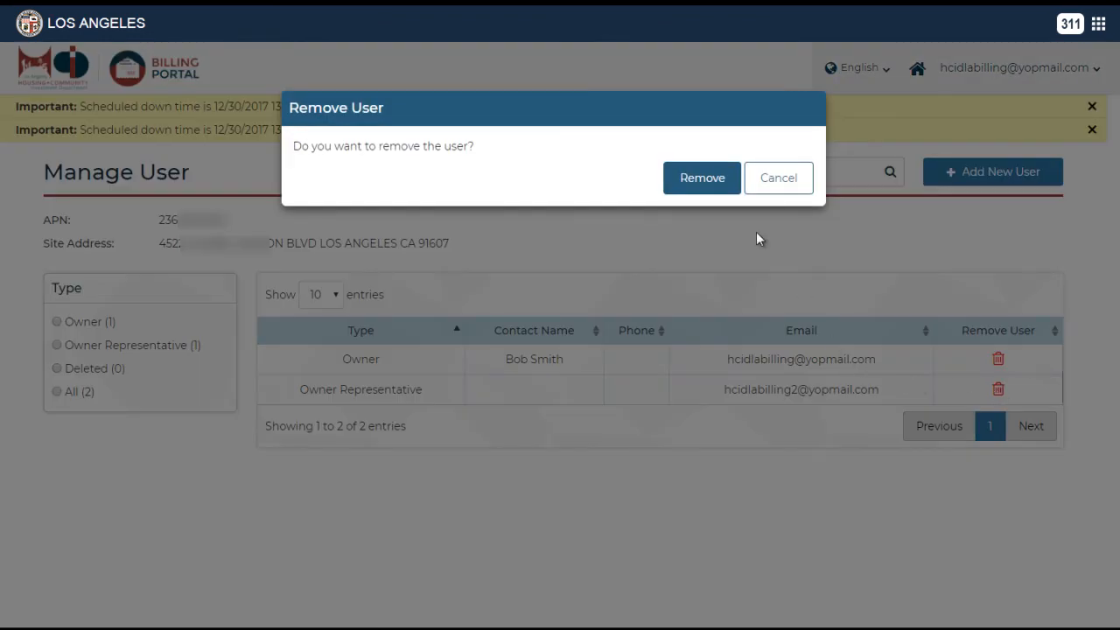
{"action": "left_click", "coordinate": [701, 178]}
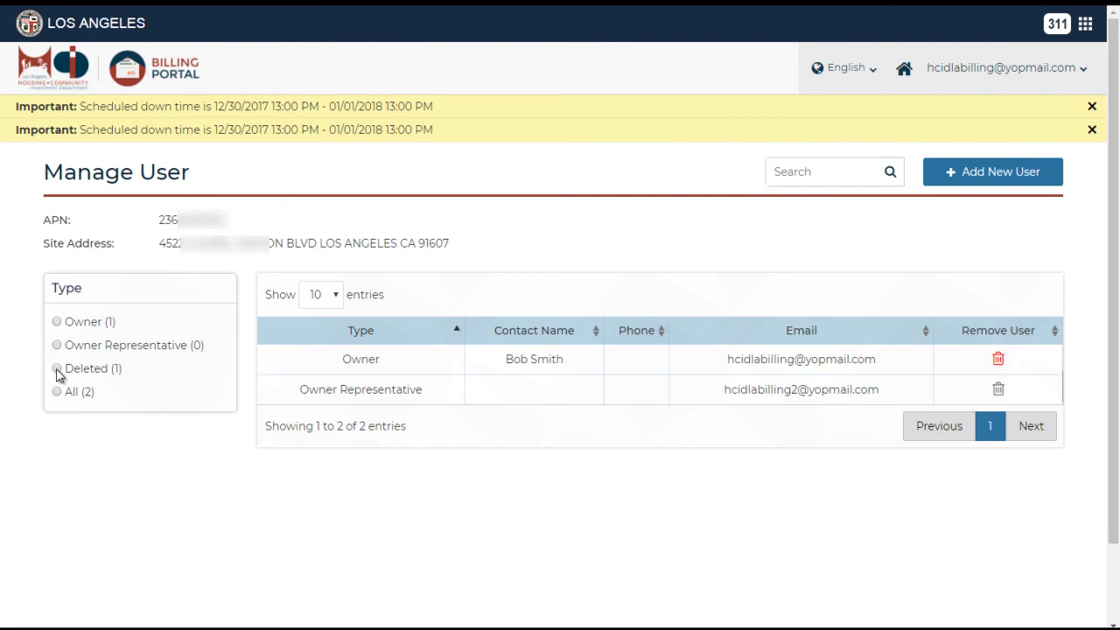
{"action": "left_click", "coordinate": [57, 368]}
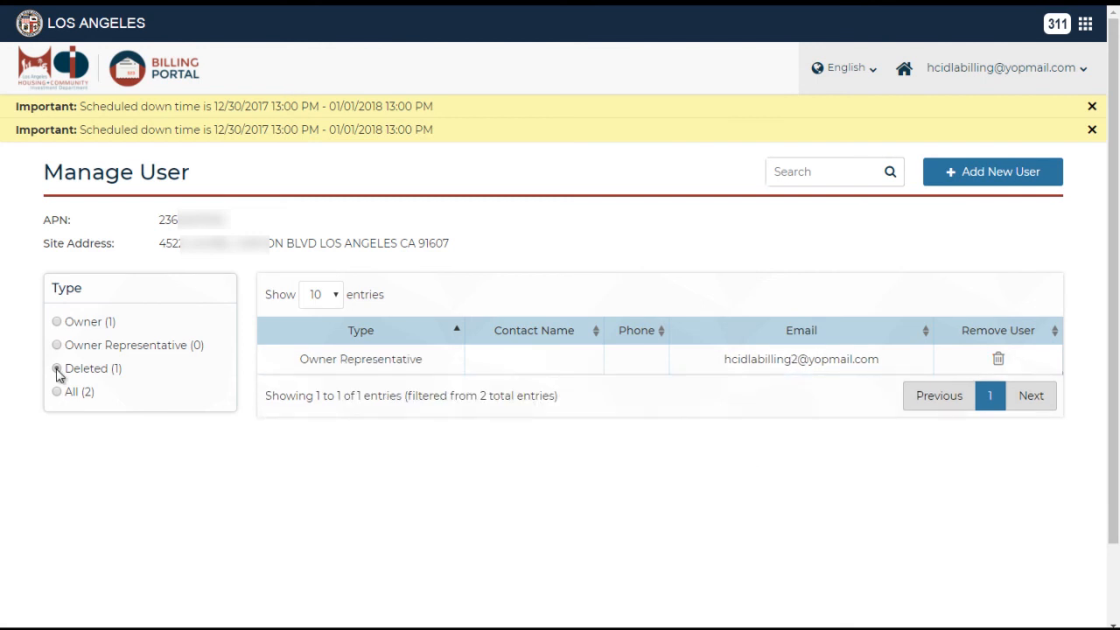